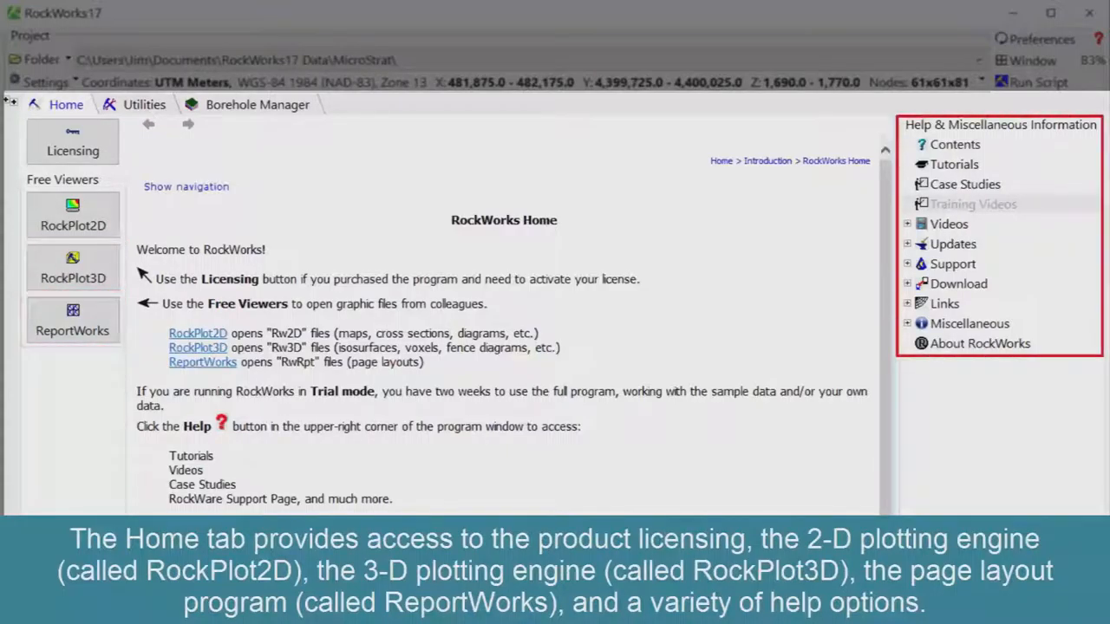
- Show the Home welcome page, the Utilities ion datasheet, then the Borehole Manager database
click(144, 104)
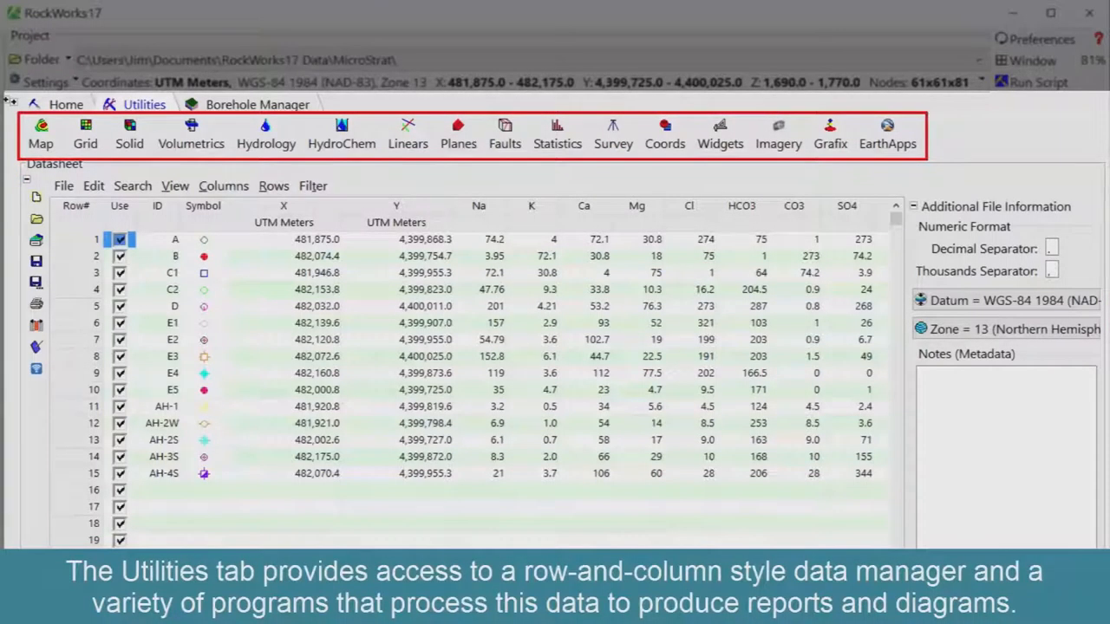
click(257, 104)
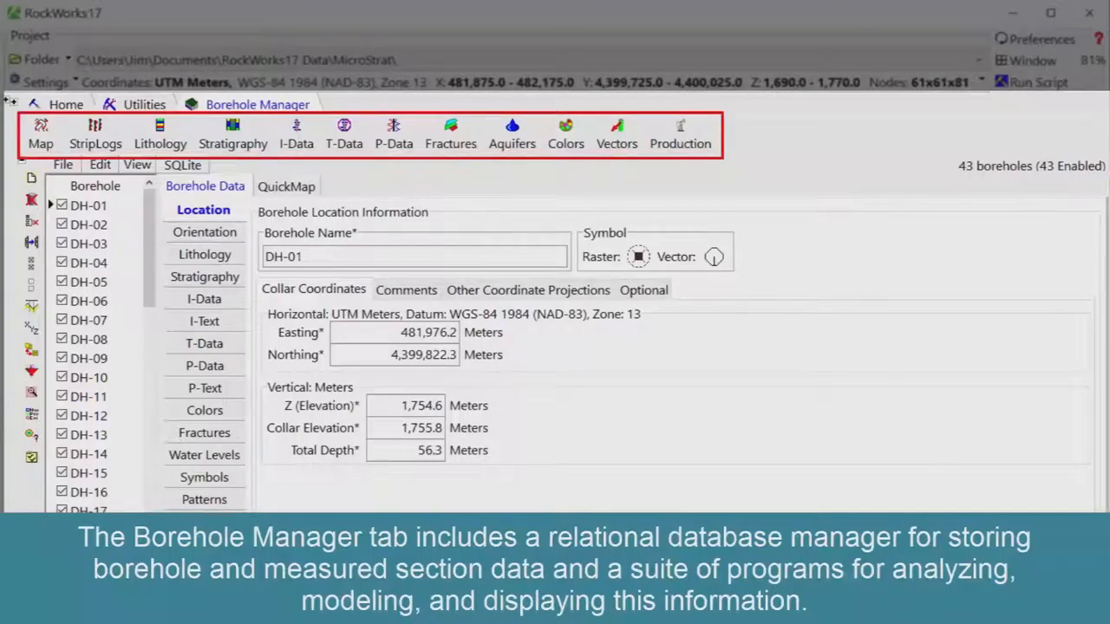
click(66, 104)
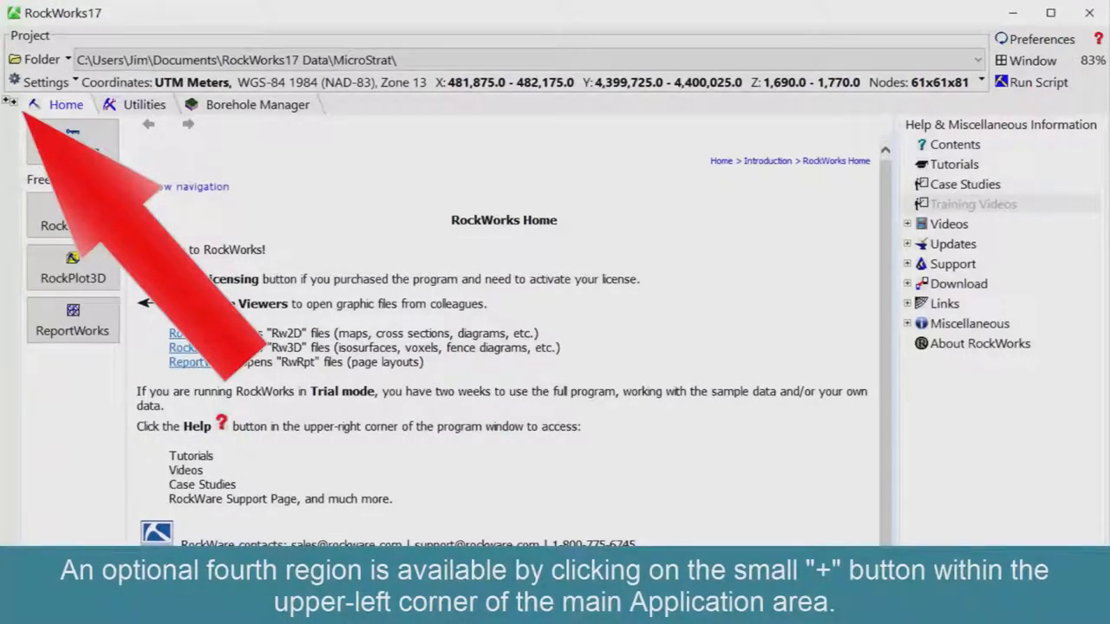
- Expand the Project region and scroll through the project folder files
click(10, 102)
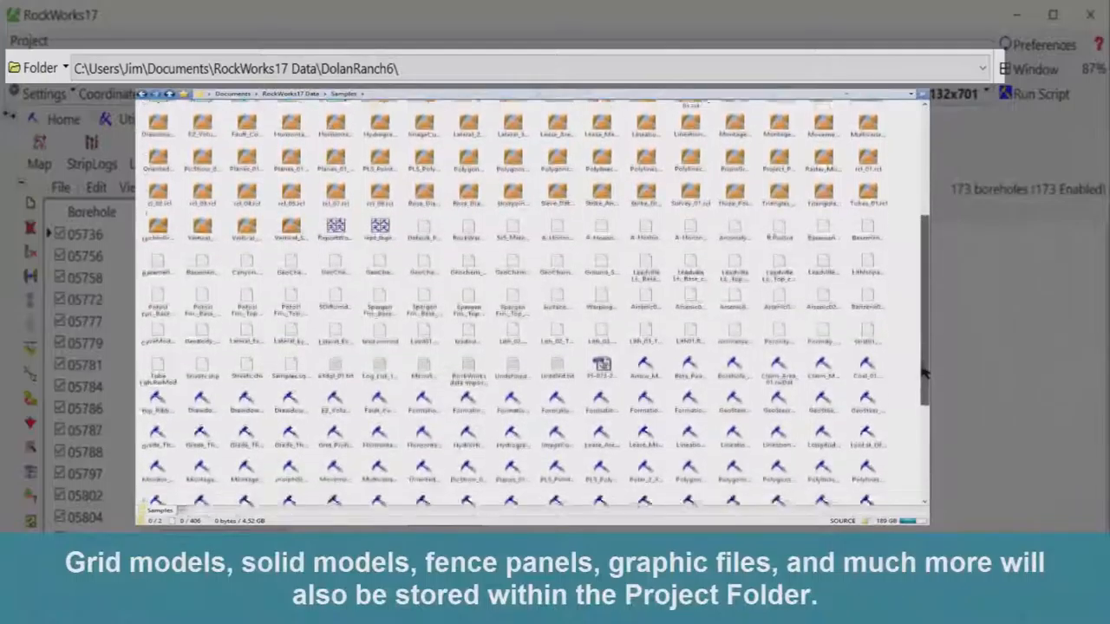
scroll(down, 3)
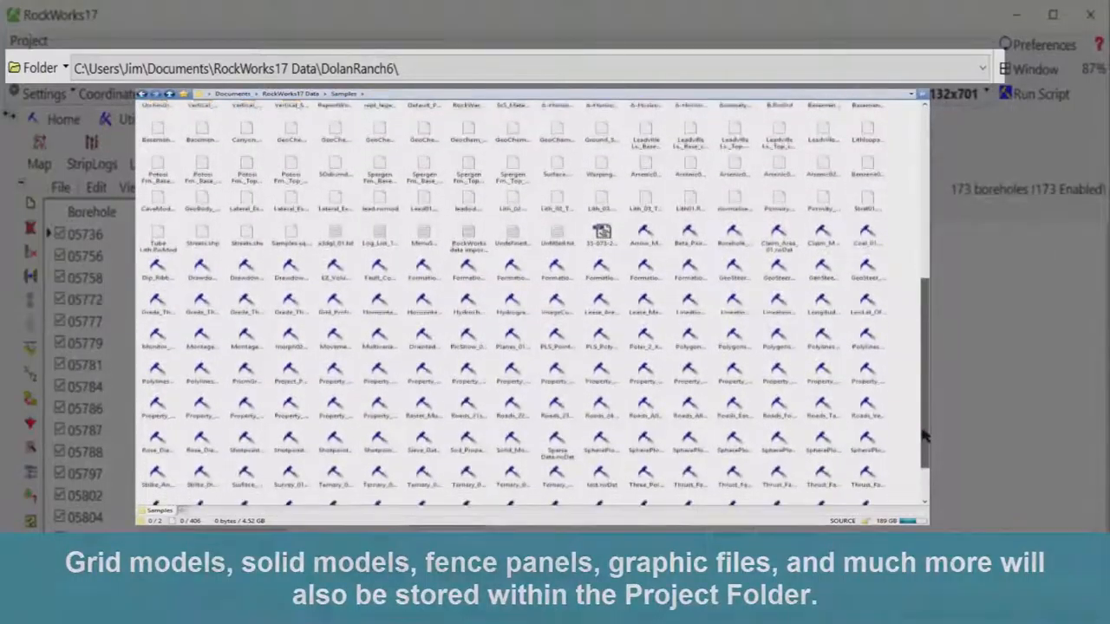
scroll(down, 3)
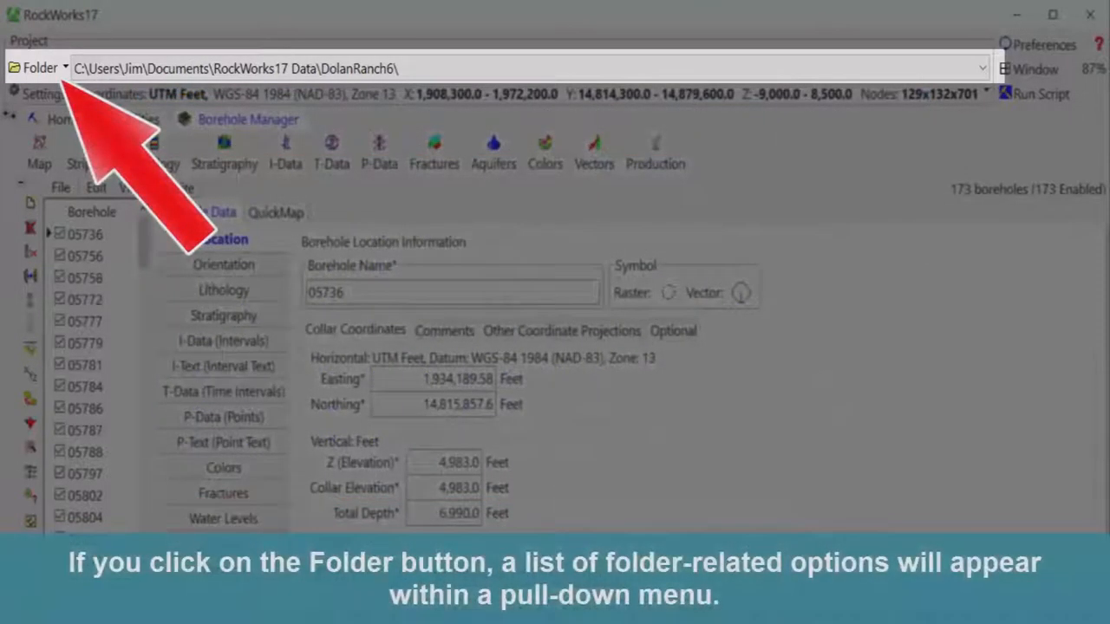
- Open the Folder menu listing create, open, recent, move and rename project options
click(39, 68)
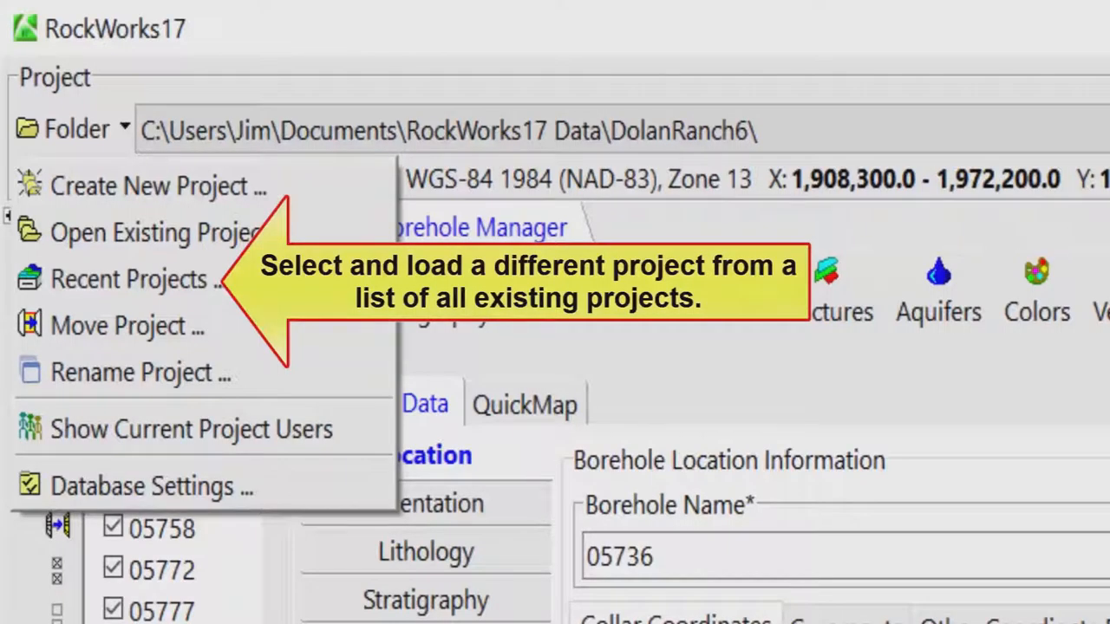
mouse_move(129, 325)
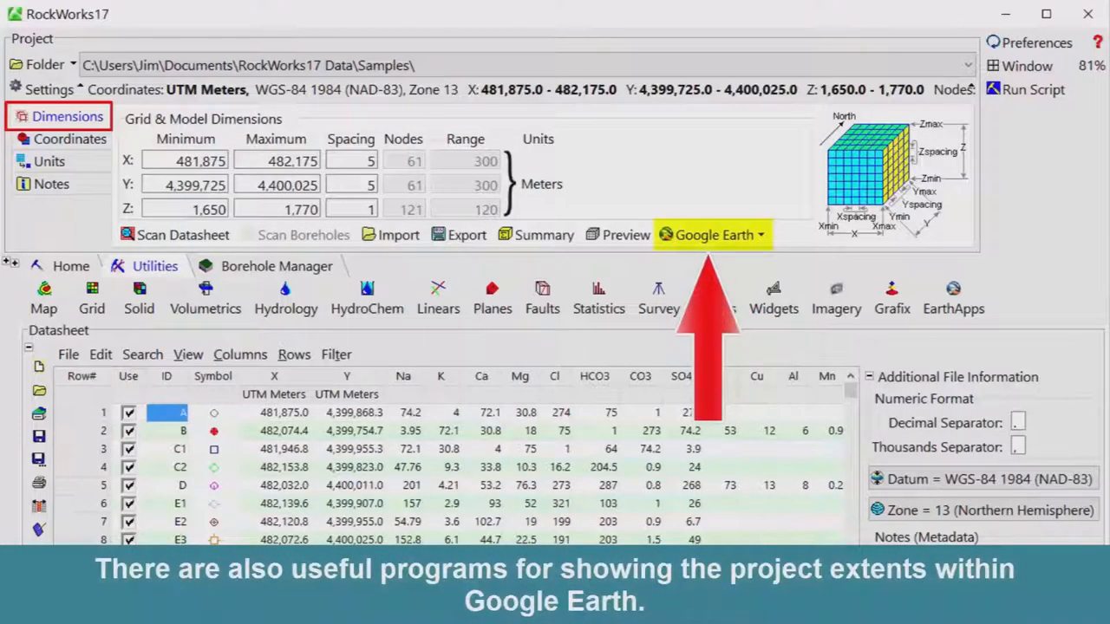
- Show the project's Coordinates and Units settings, then collapse the Settings region
click(68, 139)
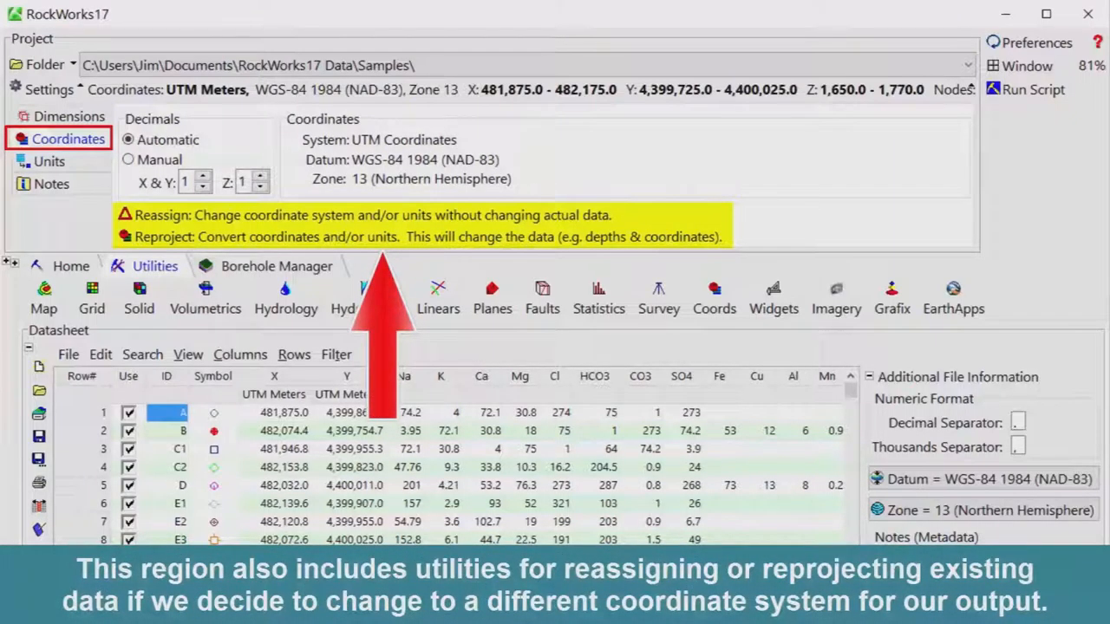
click(50, 161)
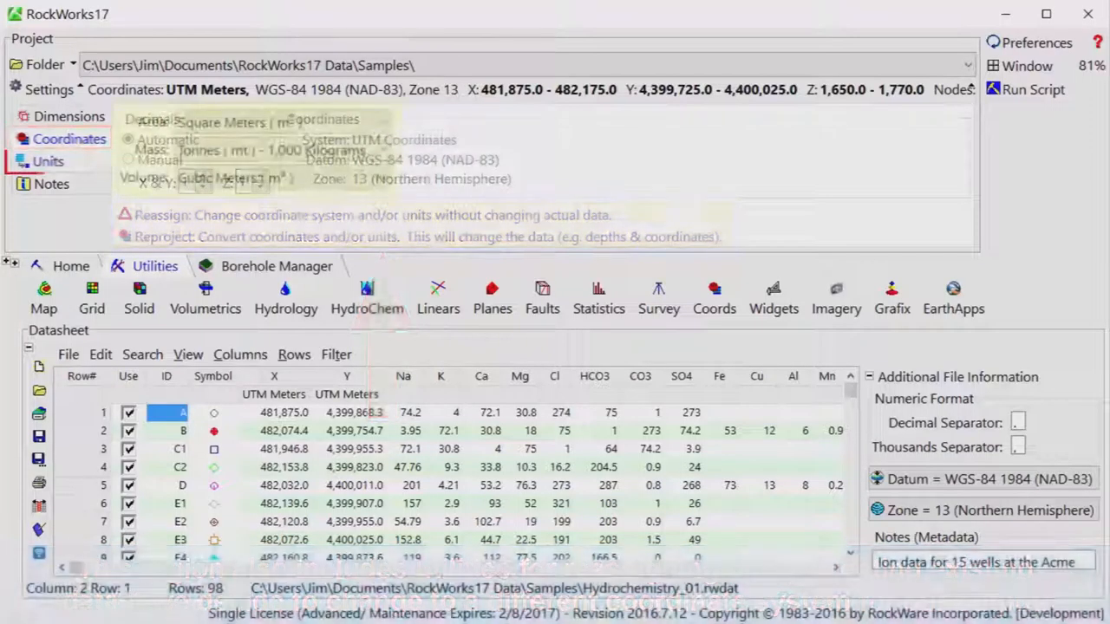
click(48, 161)
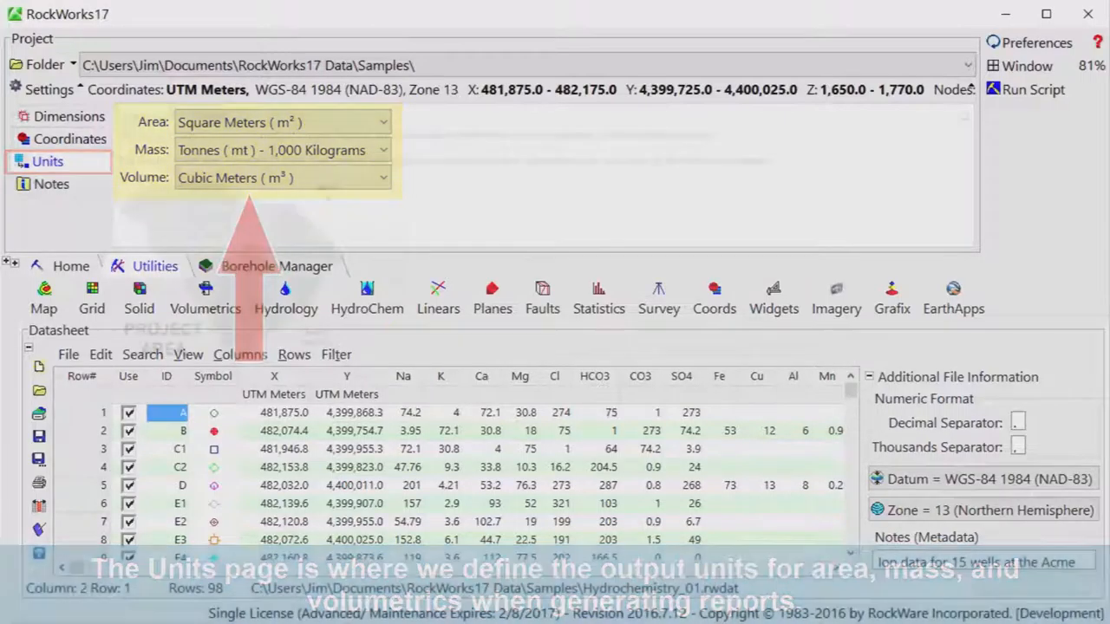
click(49, 184)
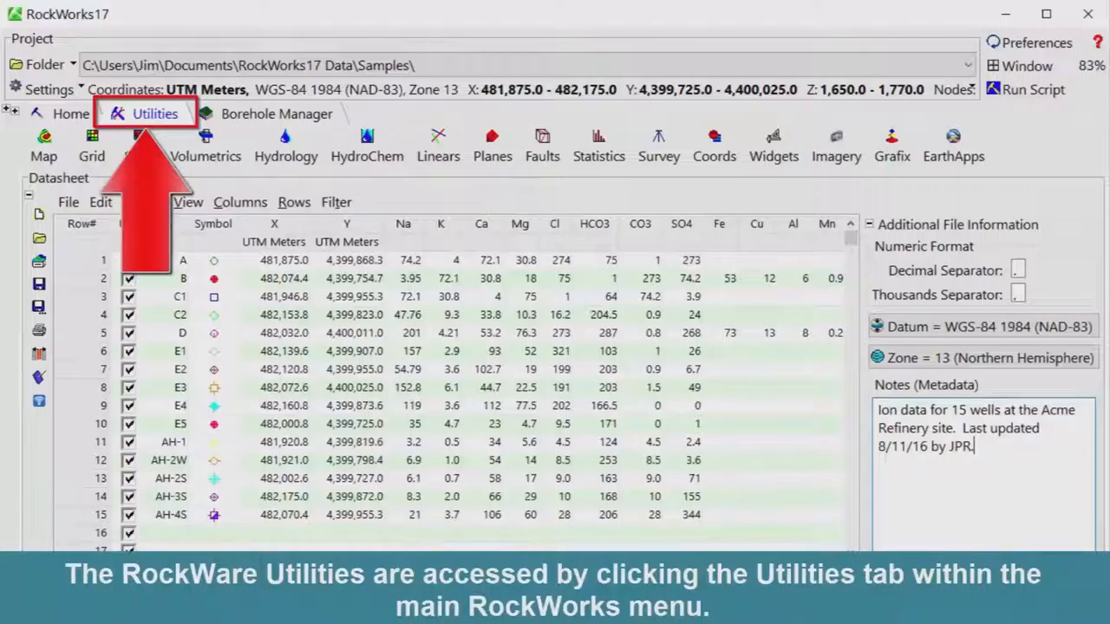
- Show the Utilities ion datasheet and open the Map program menu
click(154, 114)
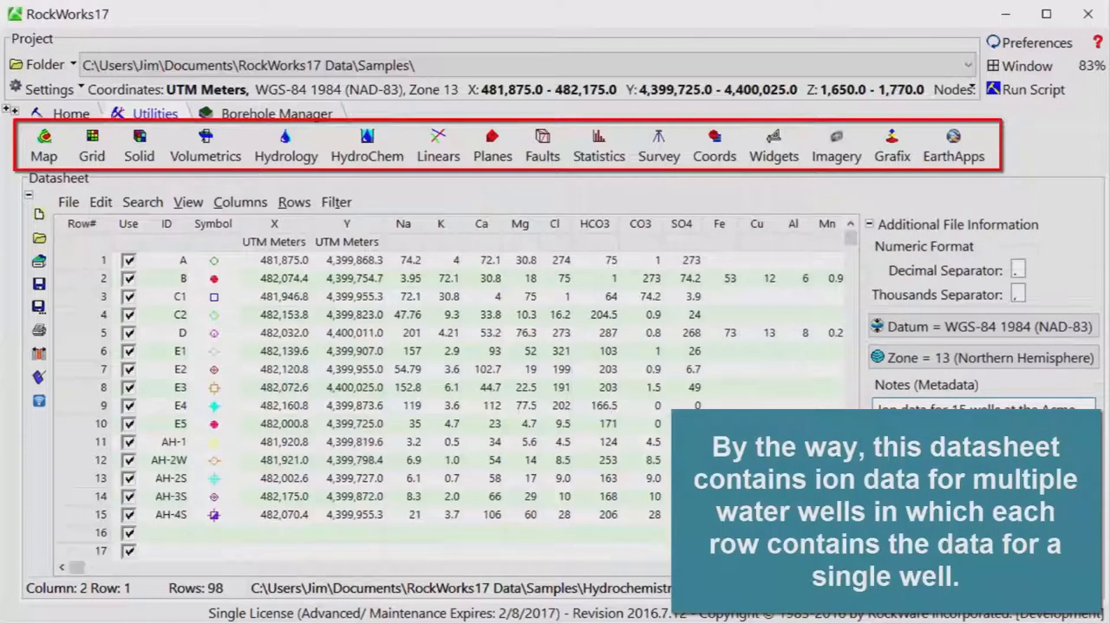
click(44, 146)
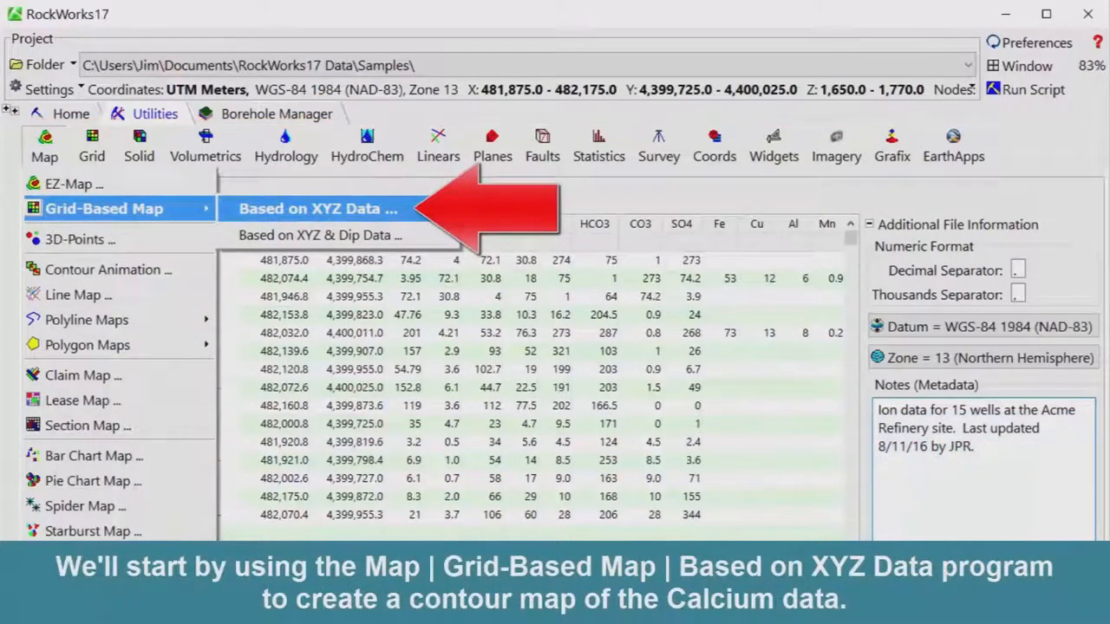
- Start a grid-based map from XYZ data, then run a Pie Chart Map of ions
click(318, 208)
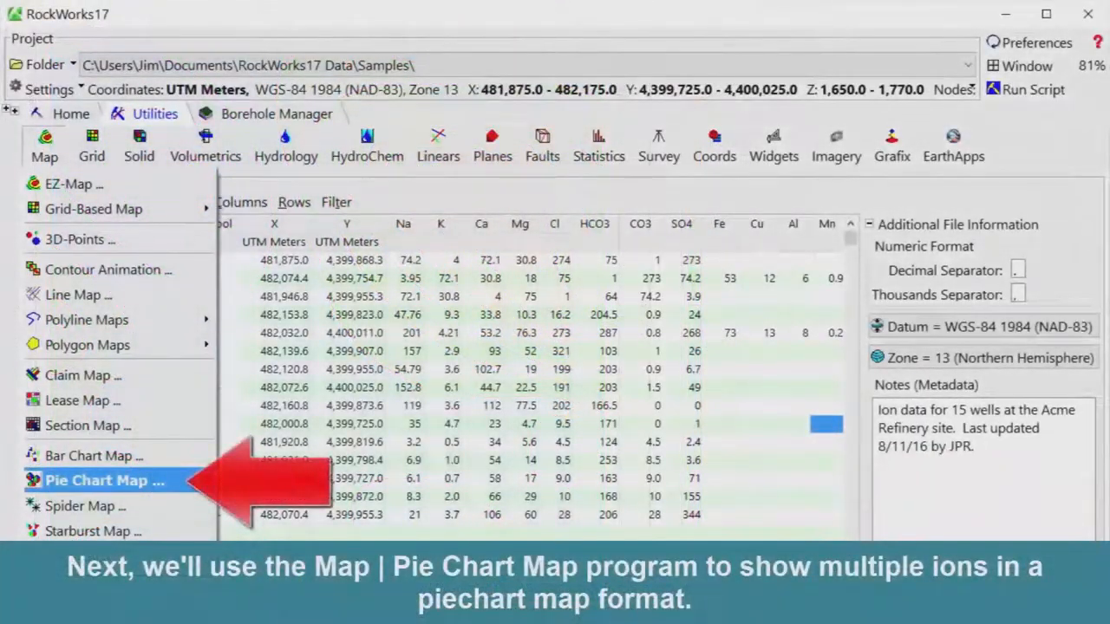
click(104, 481)
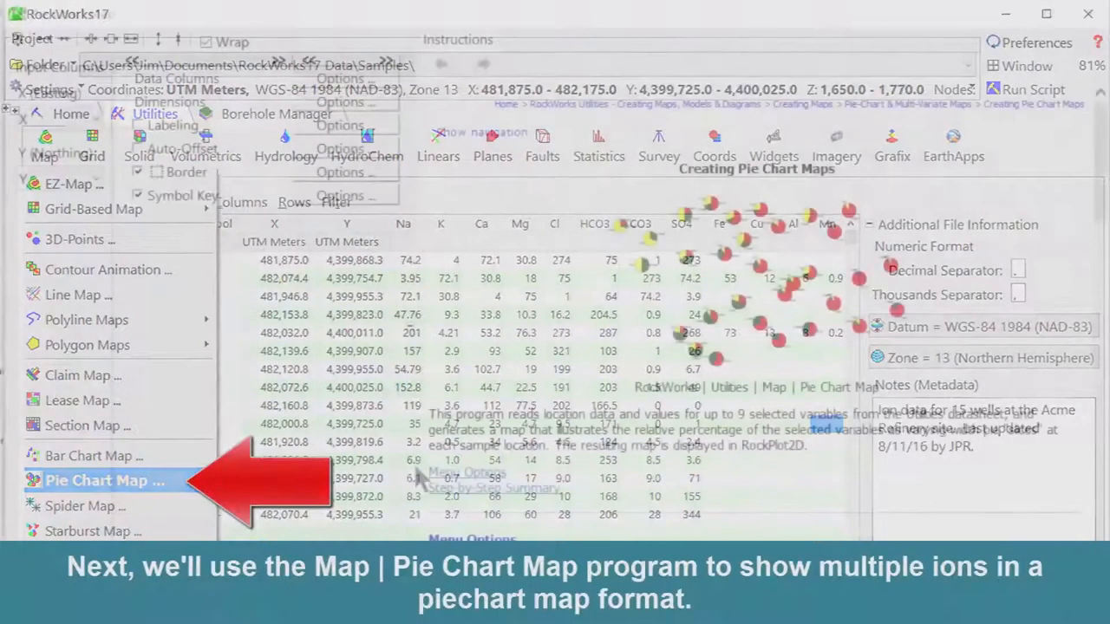
click(102, 480)
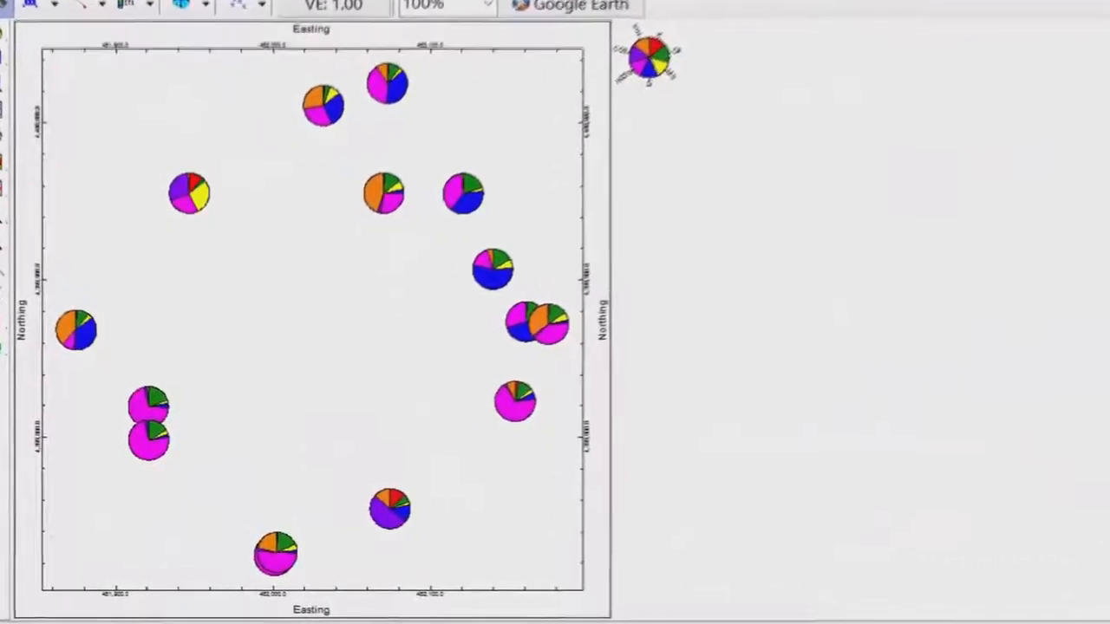
- Start Piper diagram and Stiff map programs, then a single Chlorine histogram
click(368, 146)
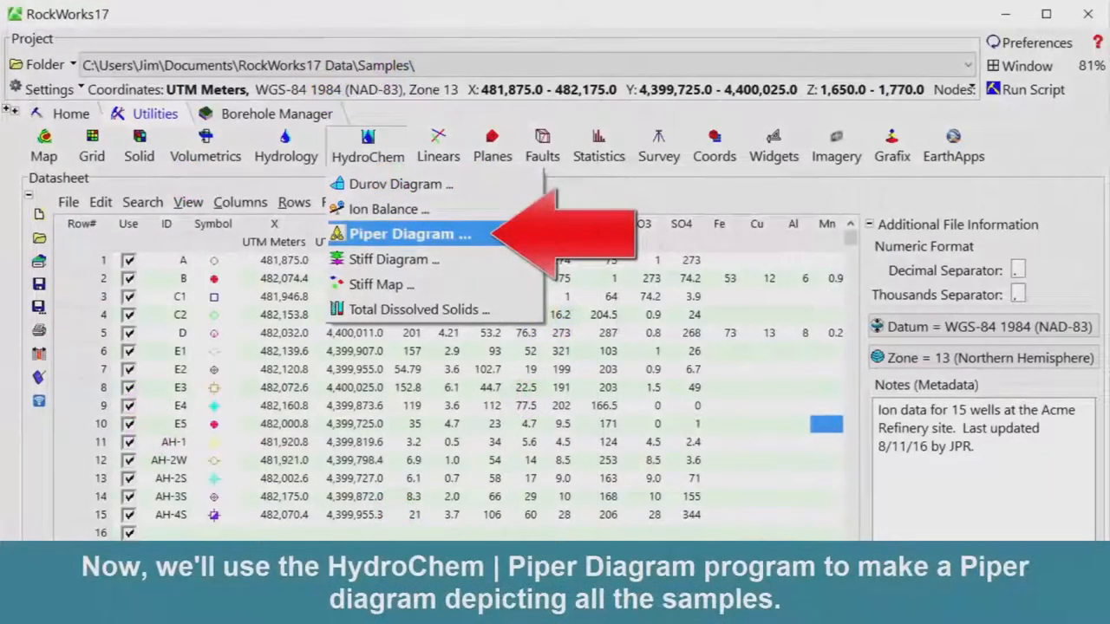
click(403, 234)
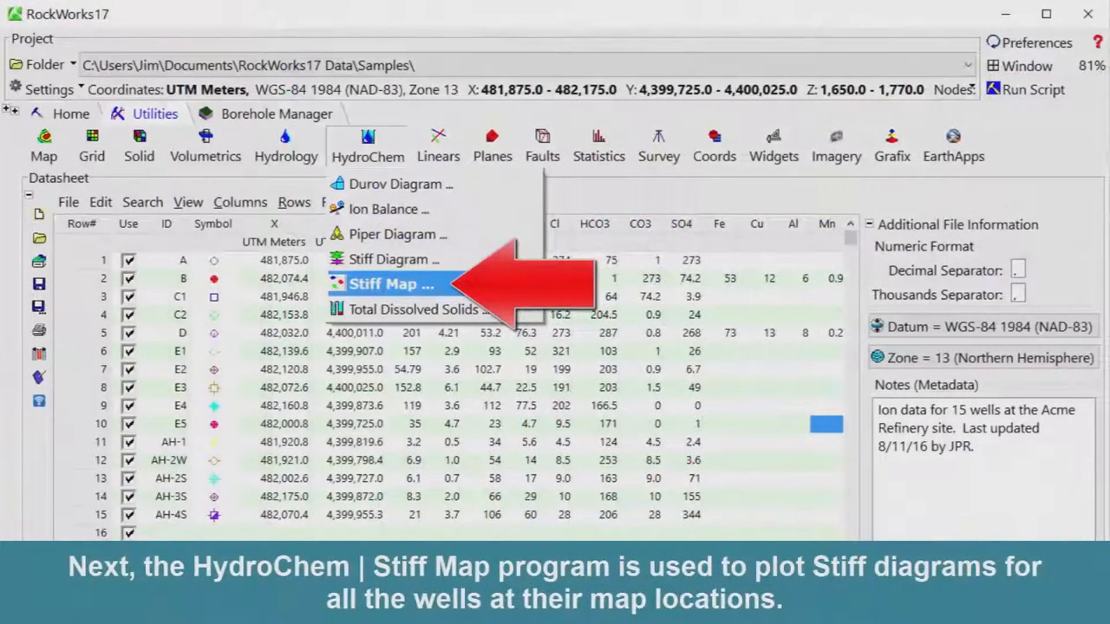
click(391, 283)
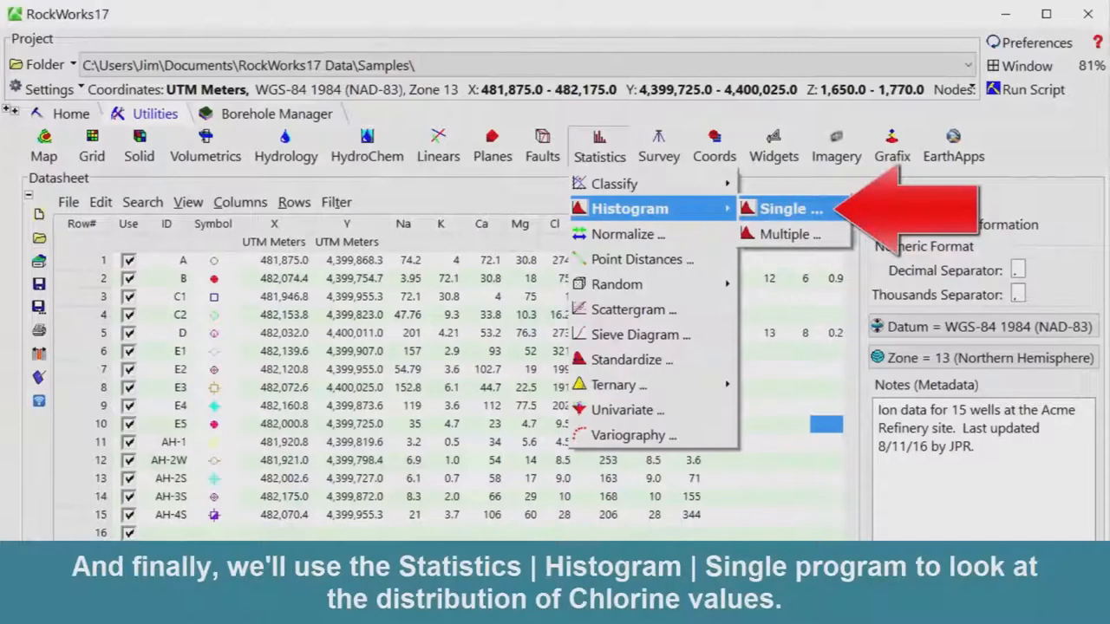
click(790, 208)
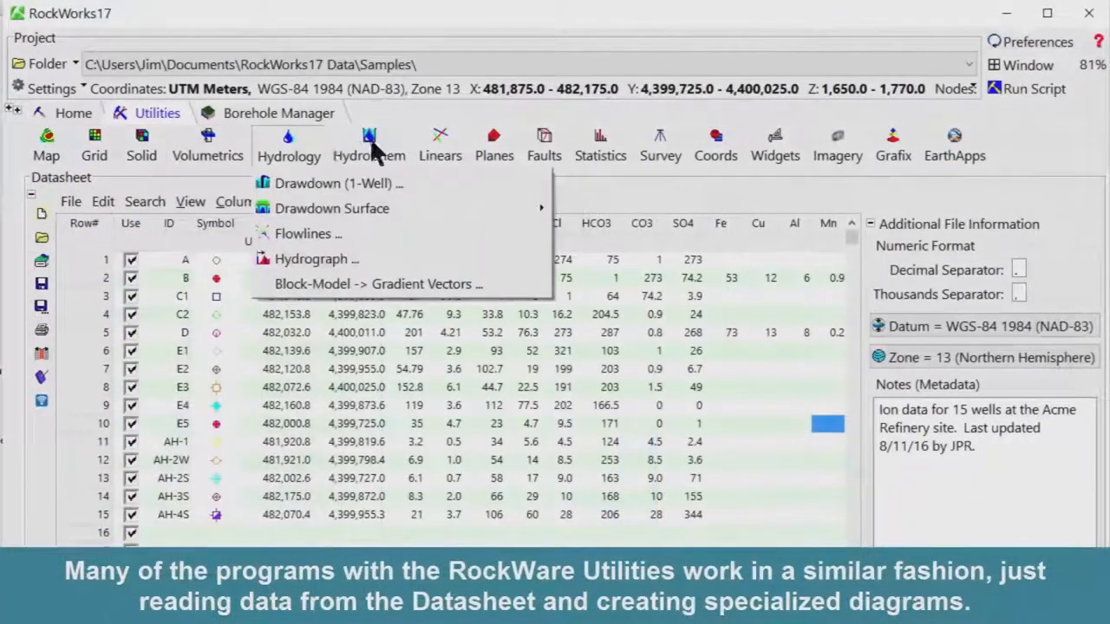
- Browse the Hydrology and Grafix program menus
click(600, 145)
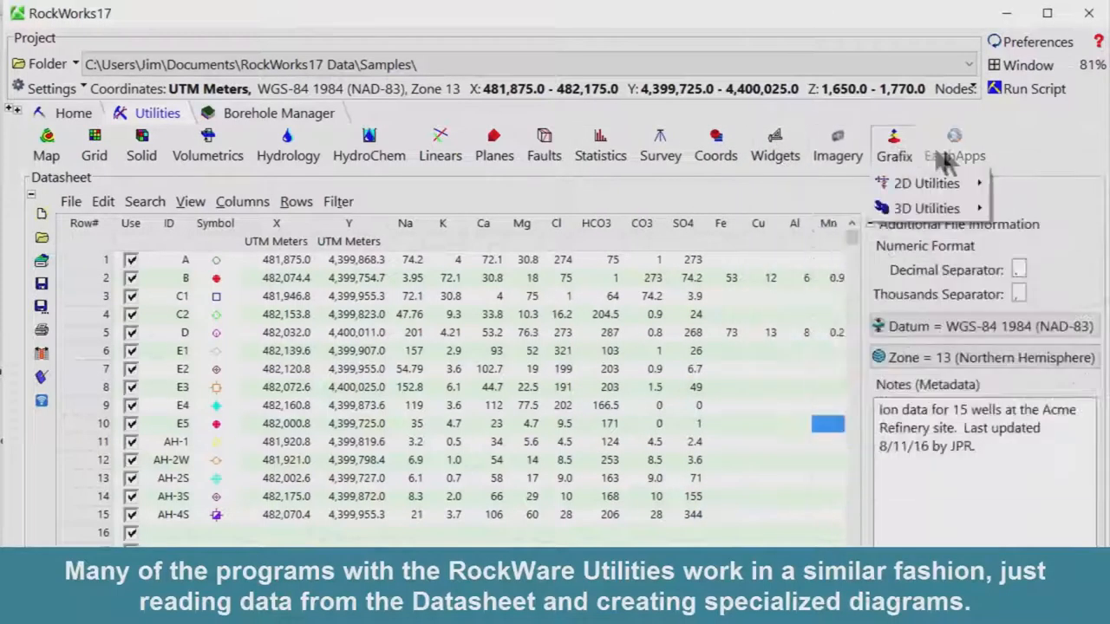
click(277, 113)
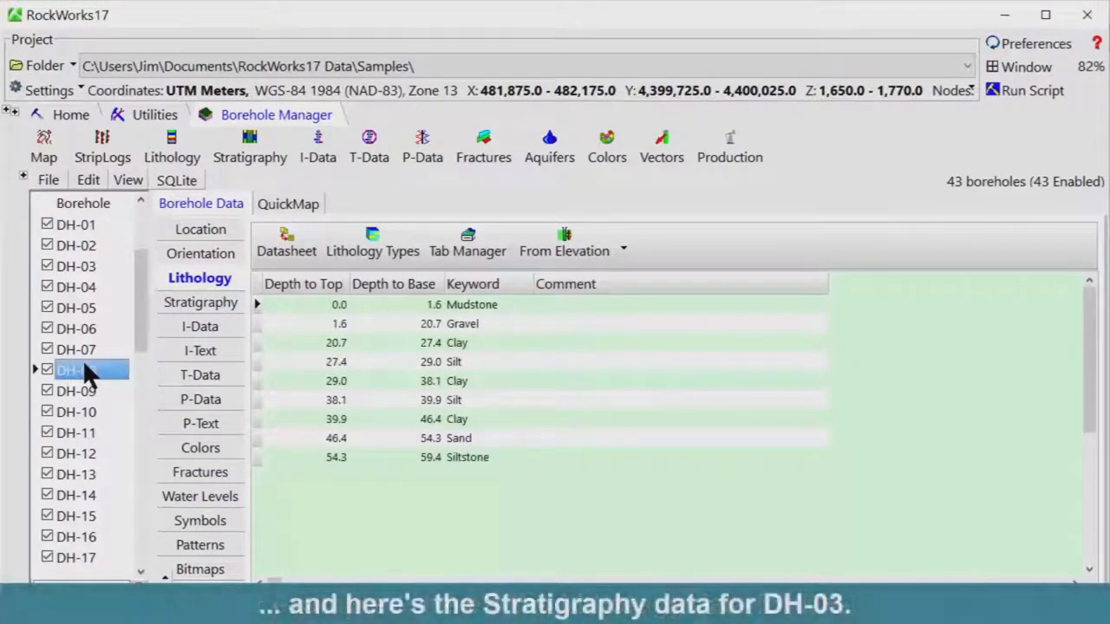
- View stratigraphy records for boreholes DH-03 and DH-12
click(200, 302)
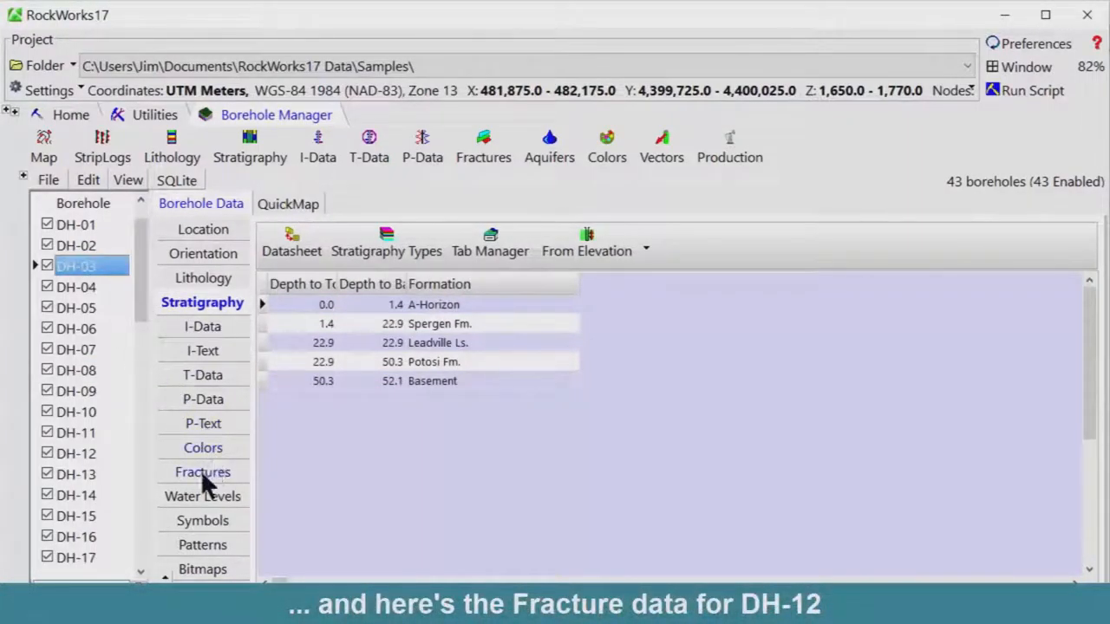
click(76, 452)
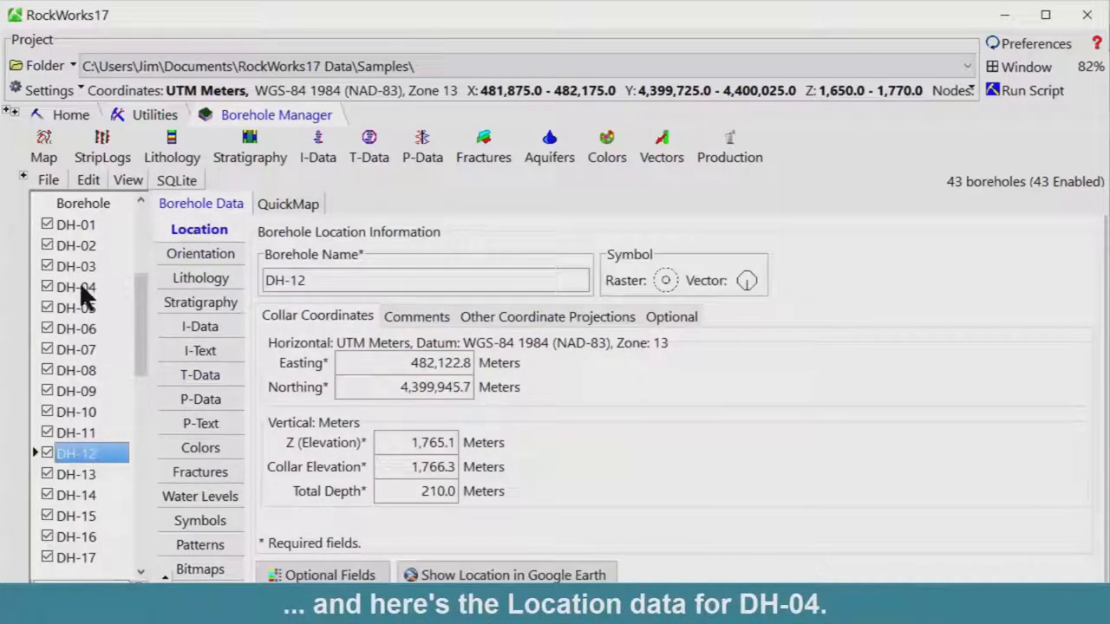
click(288, 204)
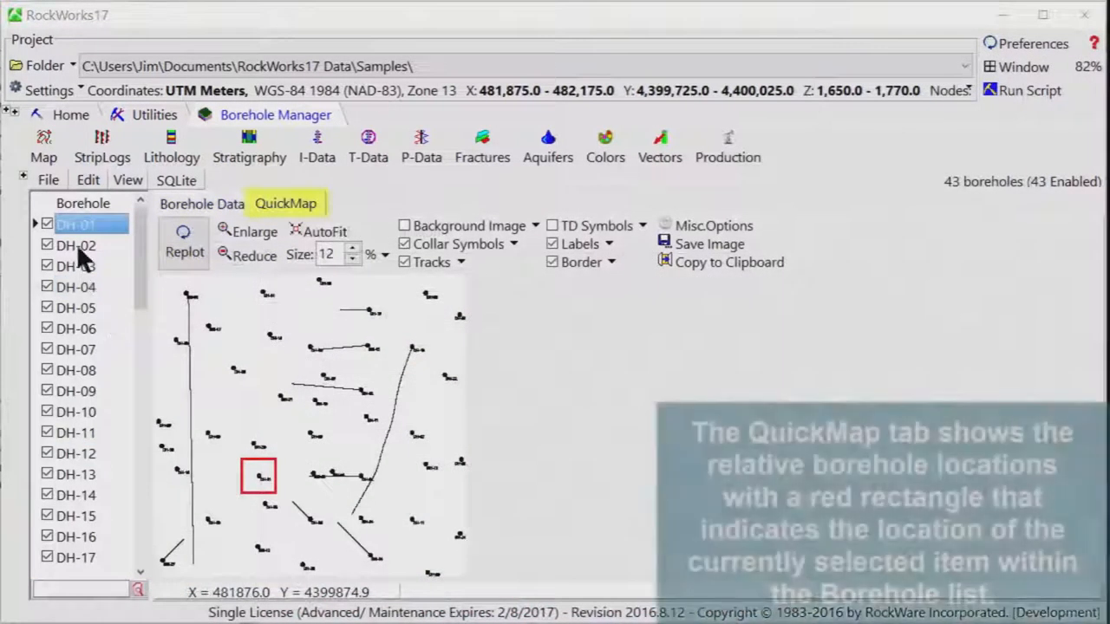
- Locate DH-05, DH-10 and DH-17 on the QuickMap with larger symbols and aerial background
click(76, 307)
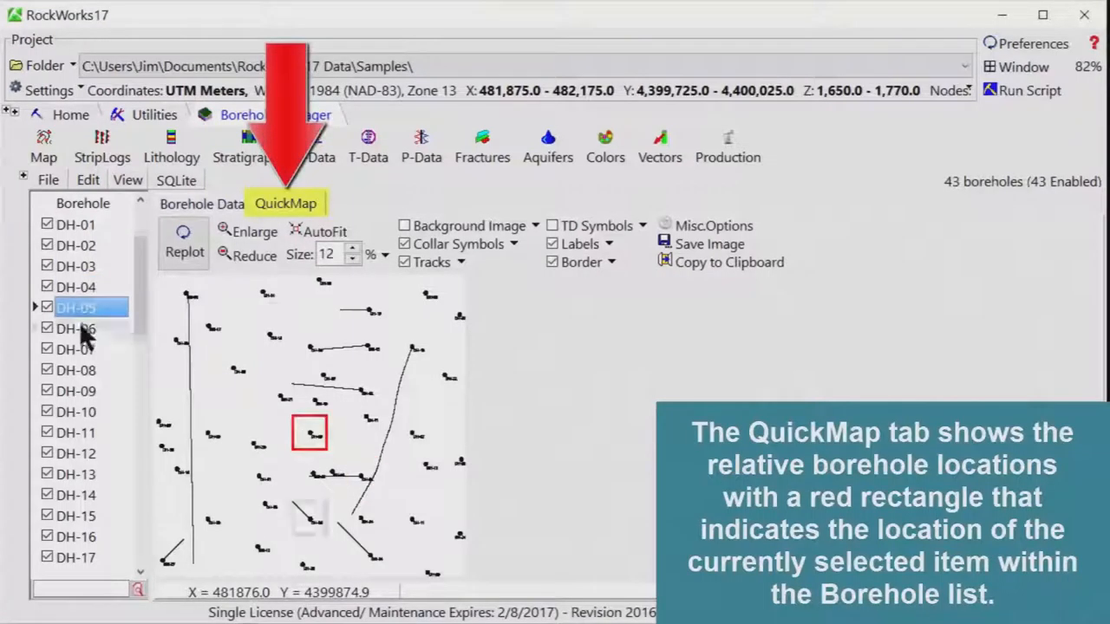
click(77, 411)
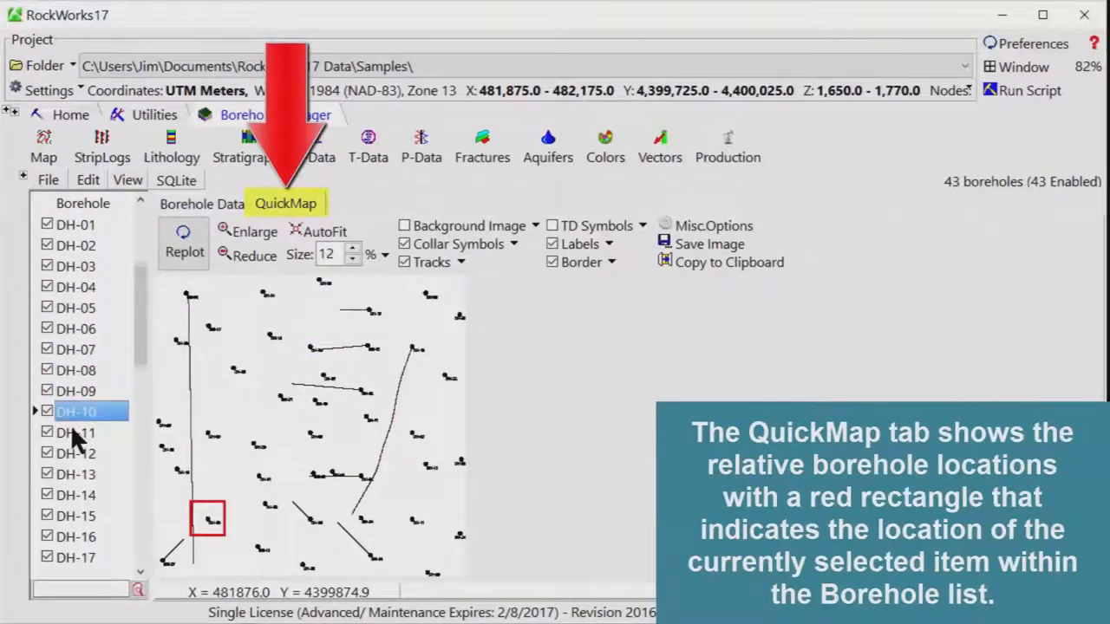
click(75, 515)
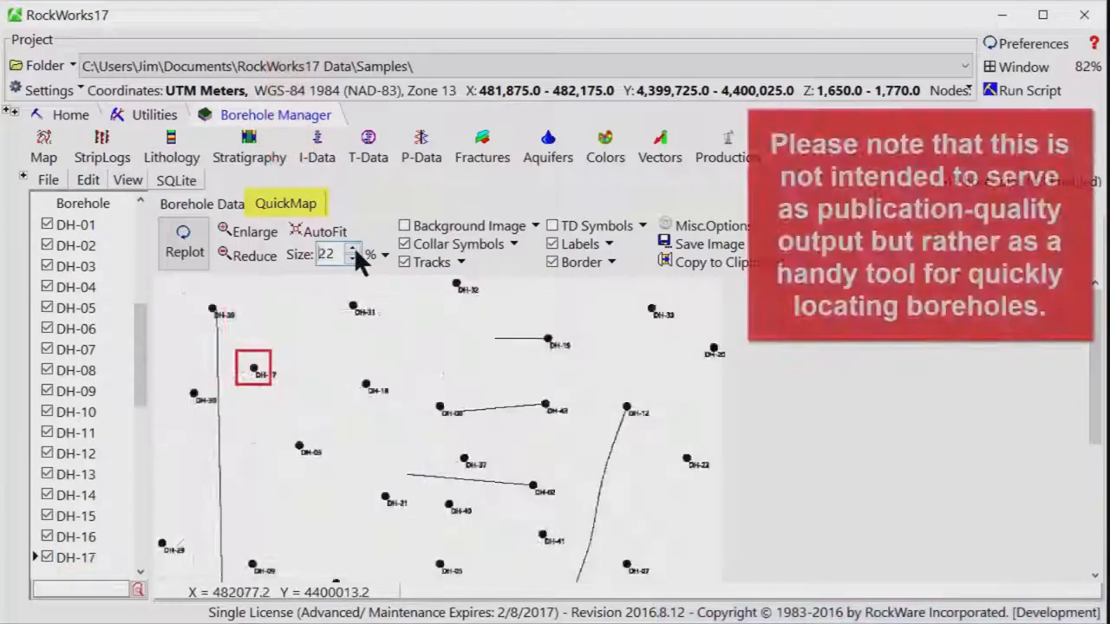
click(404, 225)
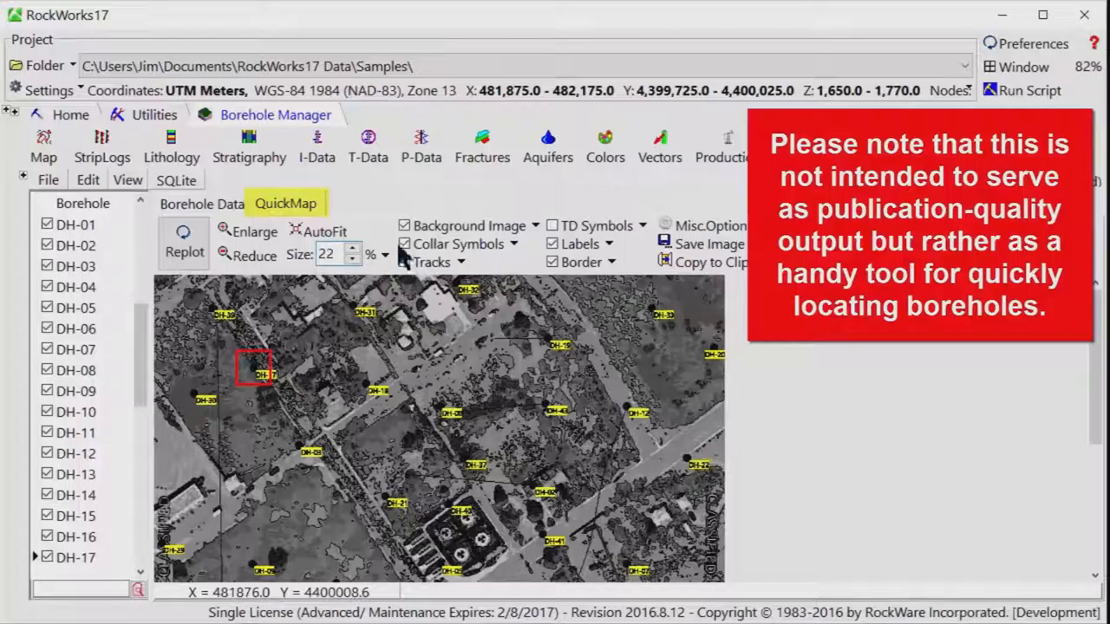
click(404, 226)
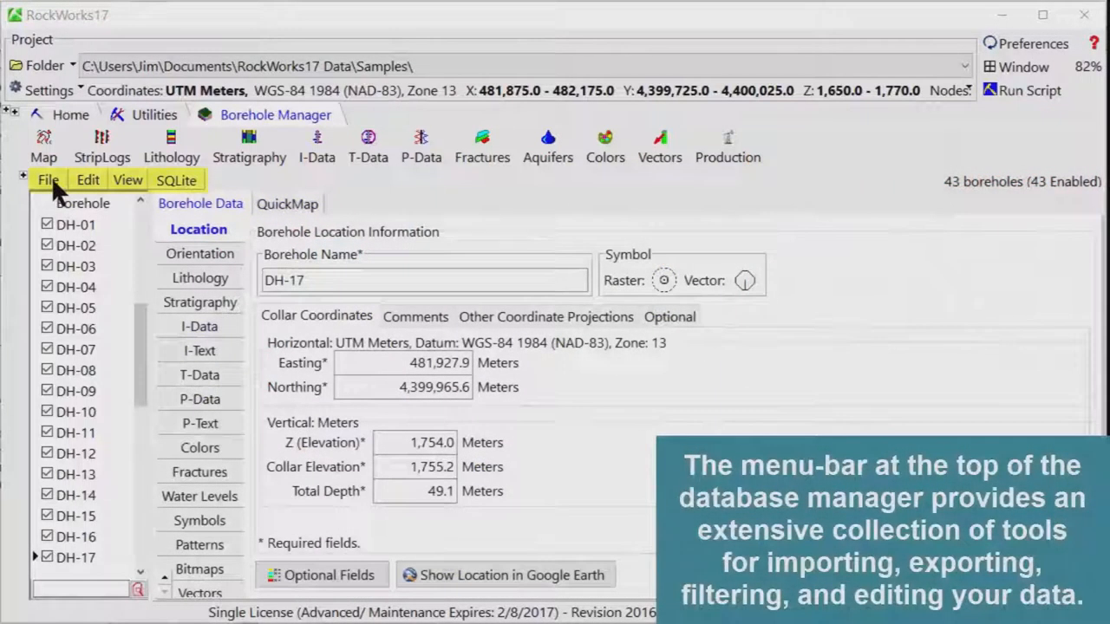
- Browse the Edit and View menus on DH-17's borehole data form, then close them
click(88, 180)
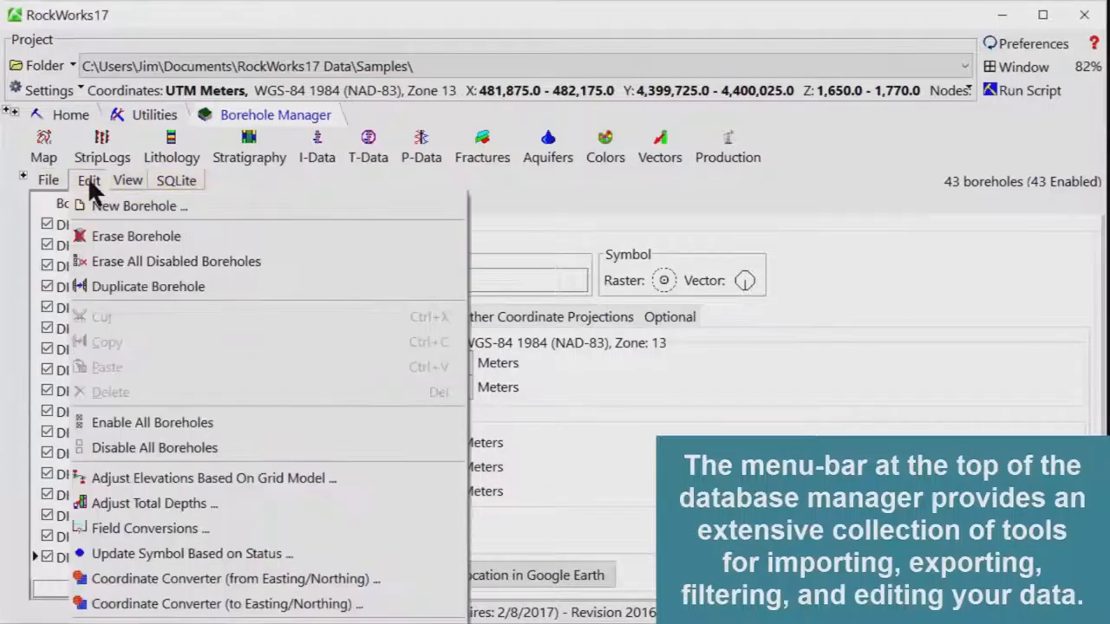
click(128, 179)
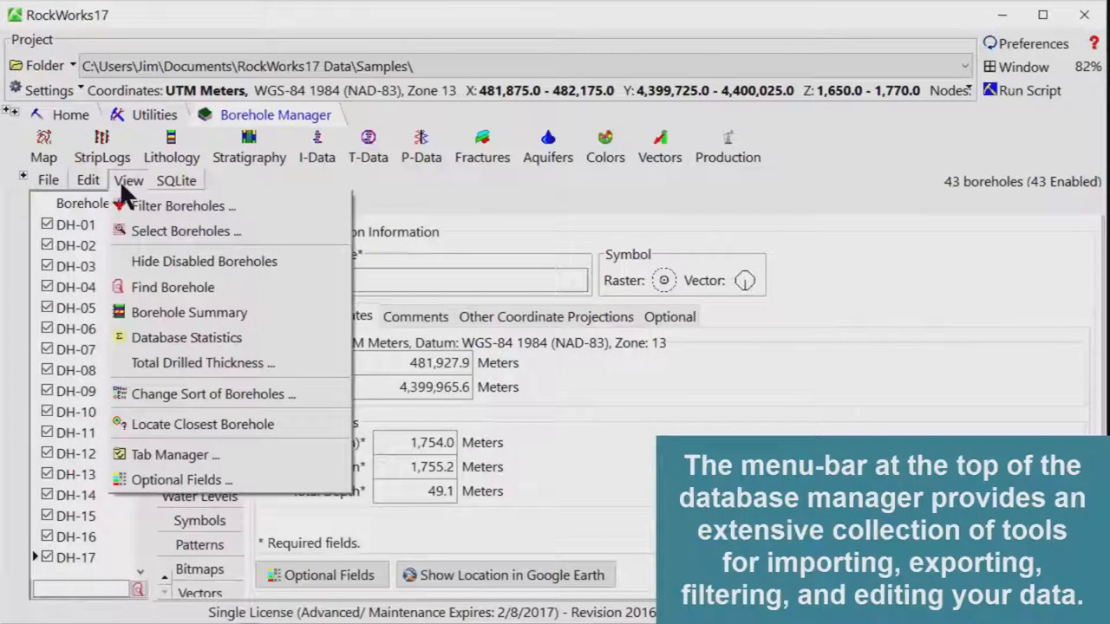
click(176, 180)
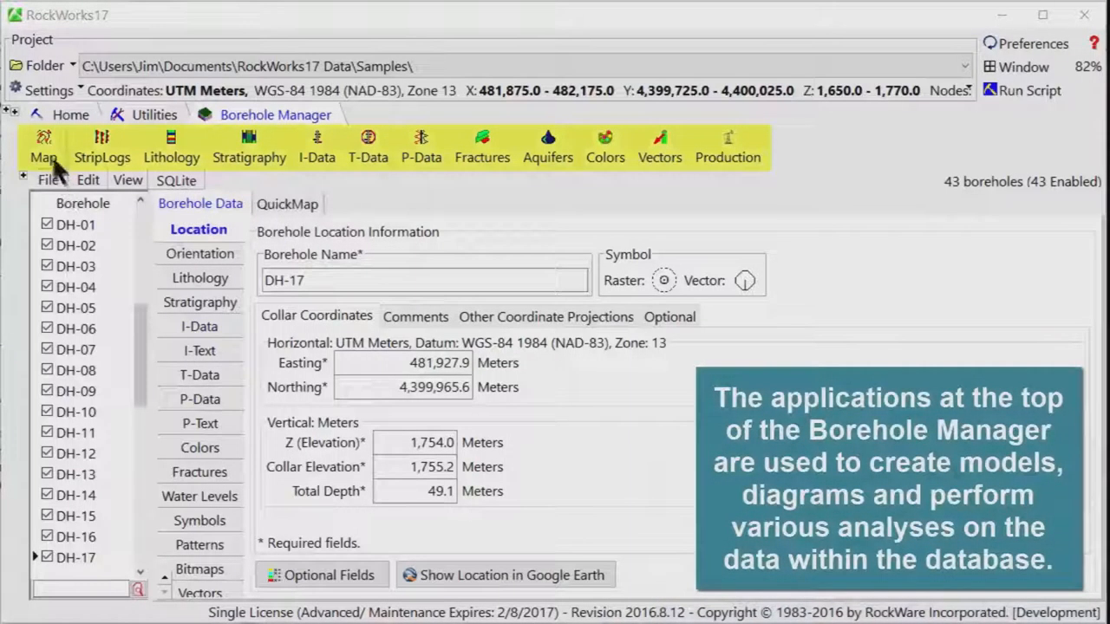
- Browse StripLogs, then process the Stratigraphy Model diagram and close its window
click(101, 148)
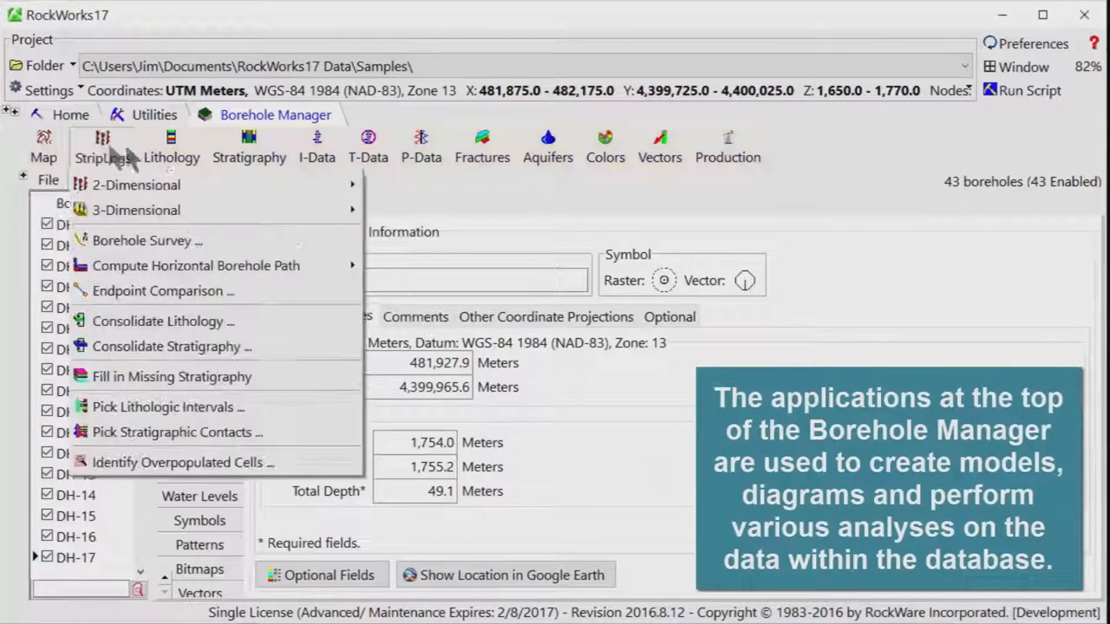
click(422, 147)
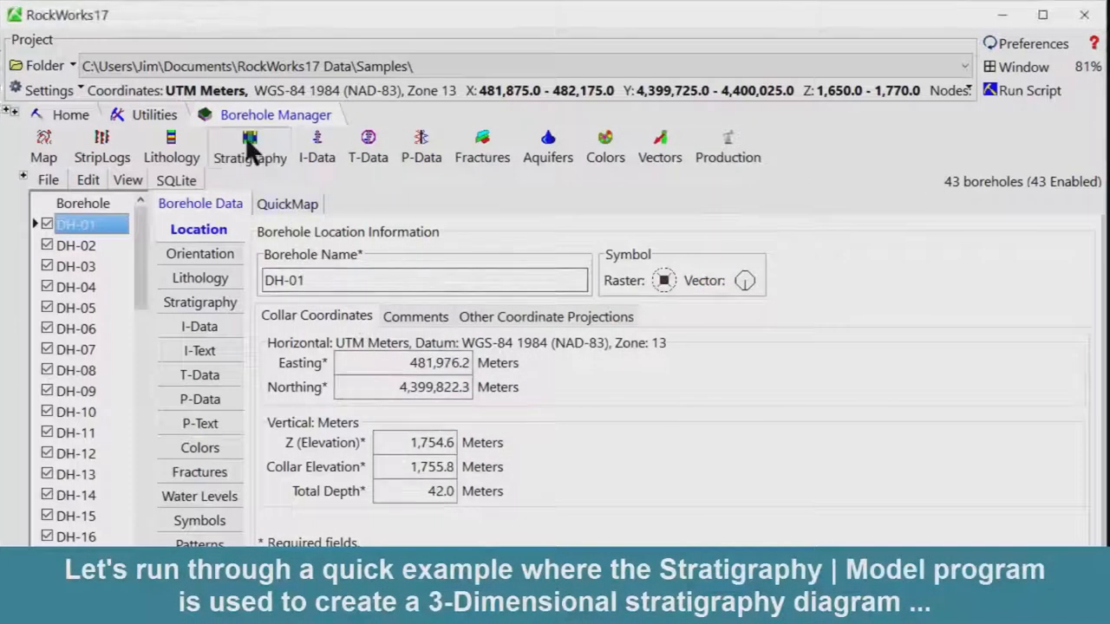
click(250, 147)
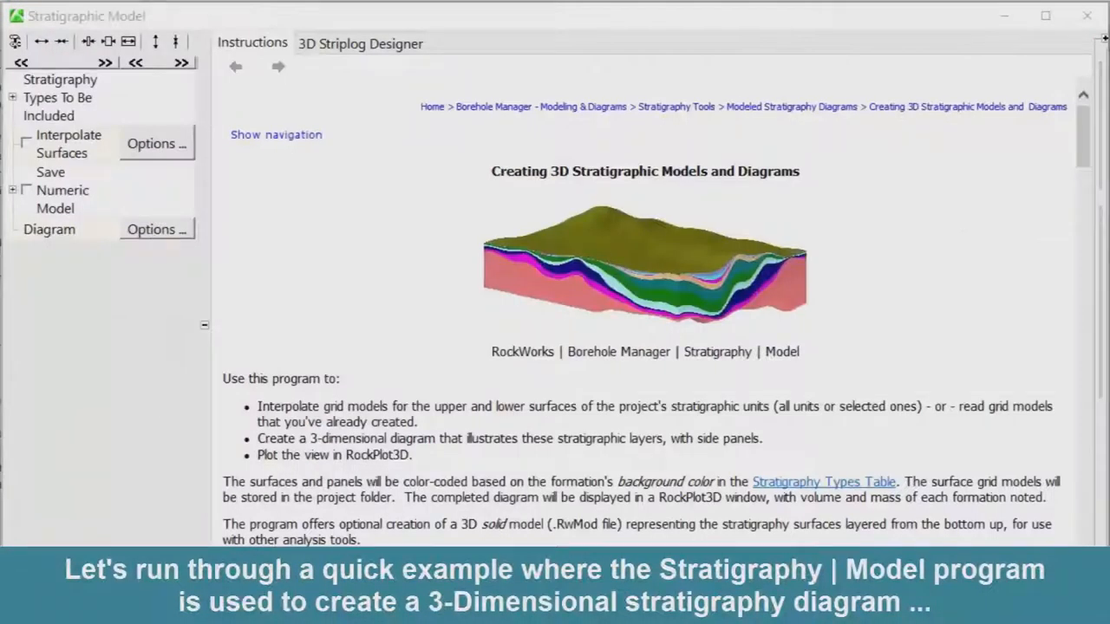
click(491, 42)
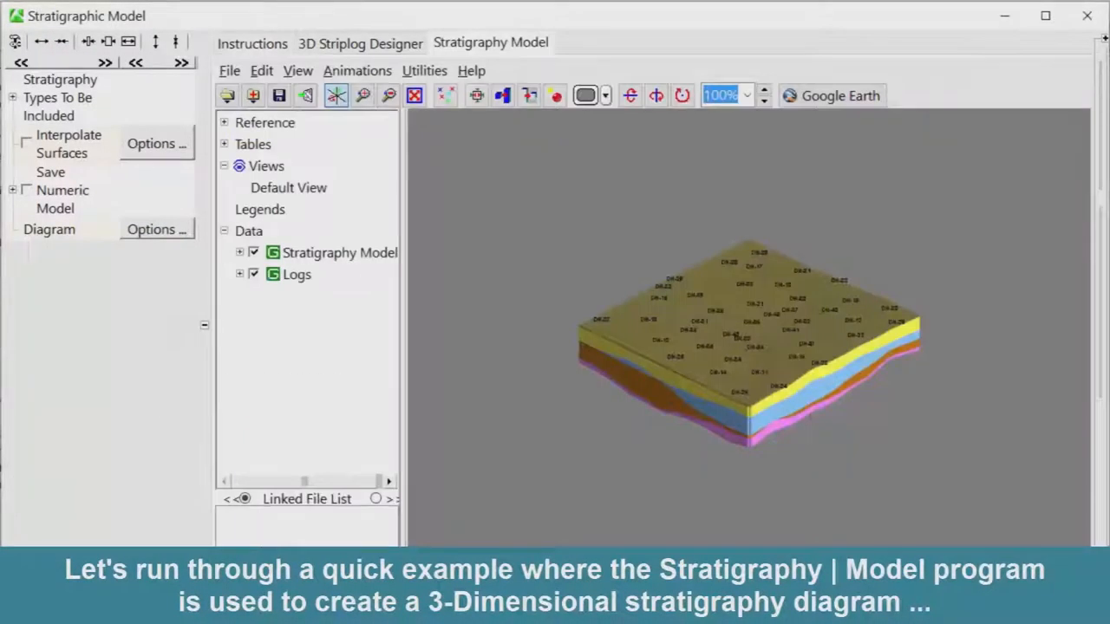
click(239, 252)
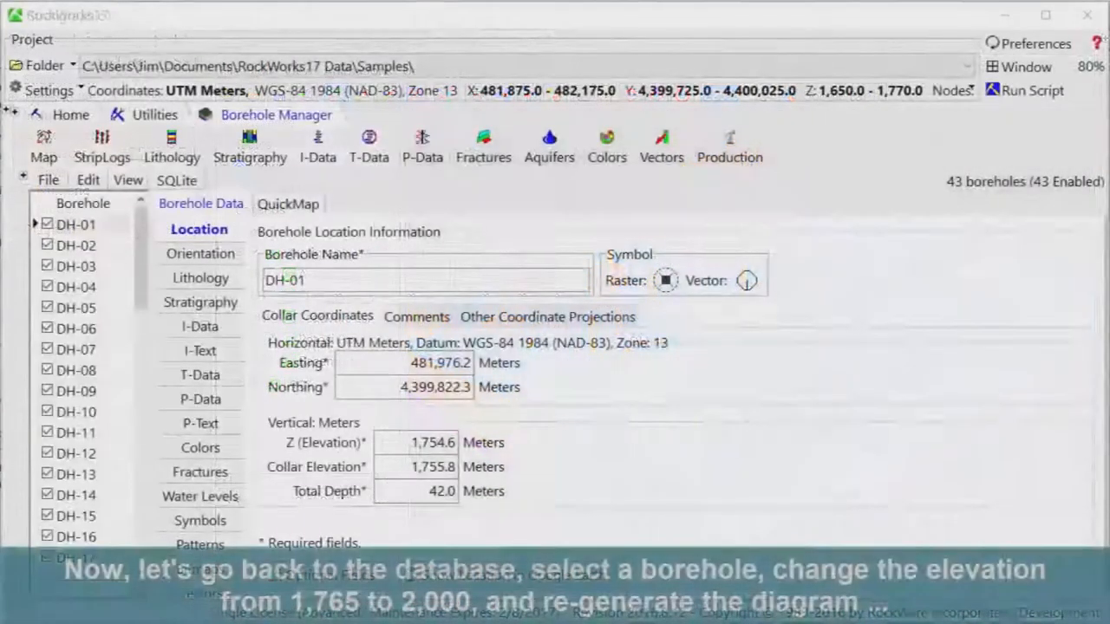
- Set DH-12's Z elevation to 2000, rerun Stratigraphy Model, and uncheck the upper formations
click(76, 452)
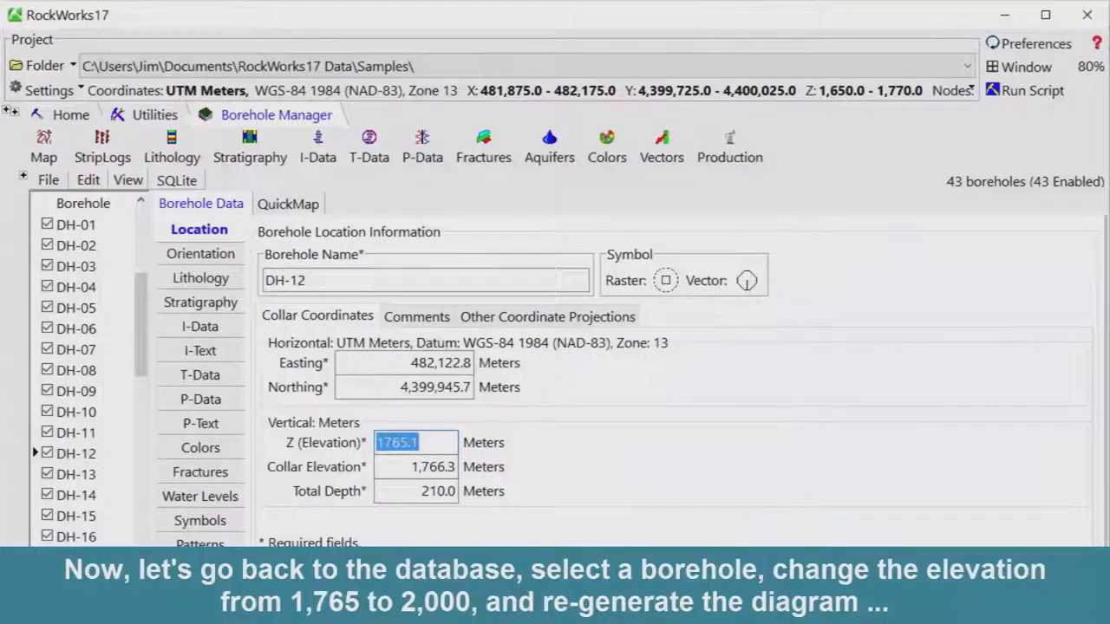
text(2000)
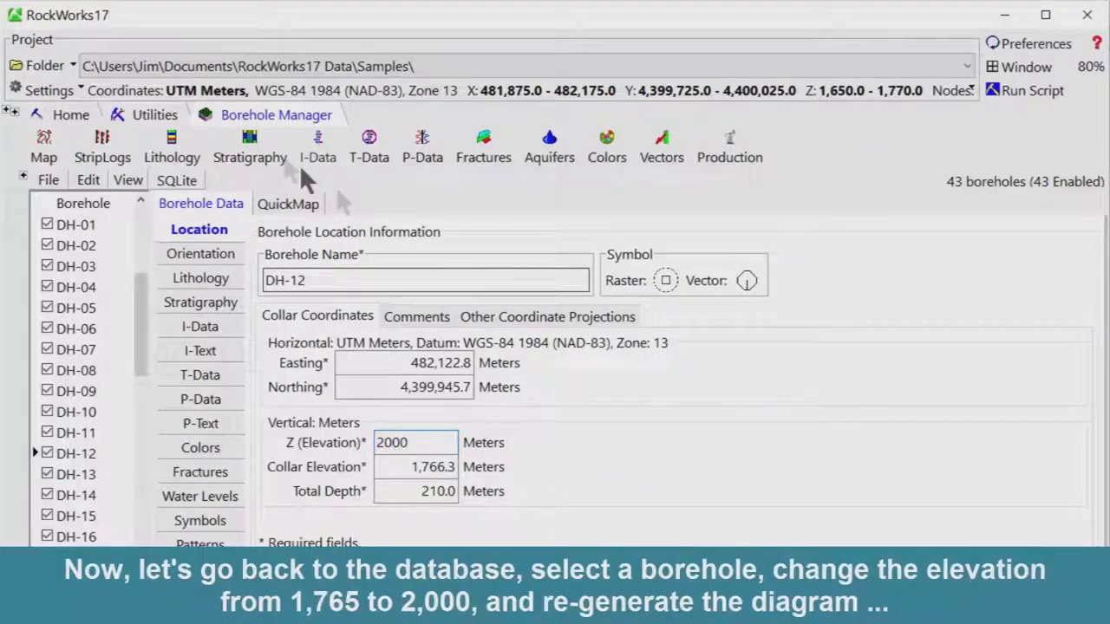
click(249, 147)
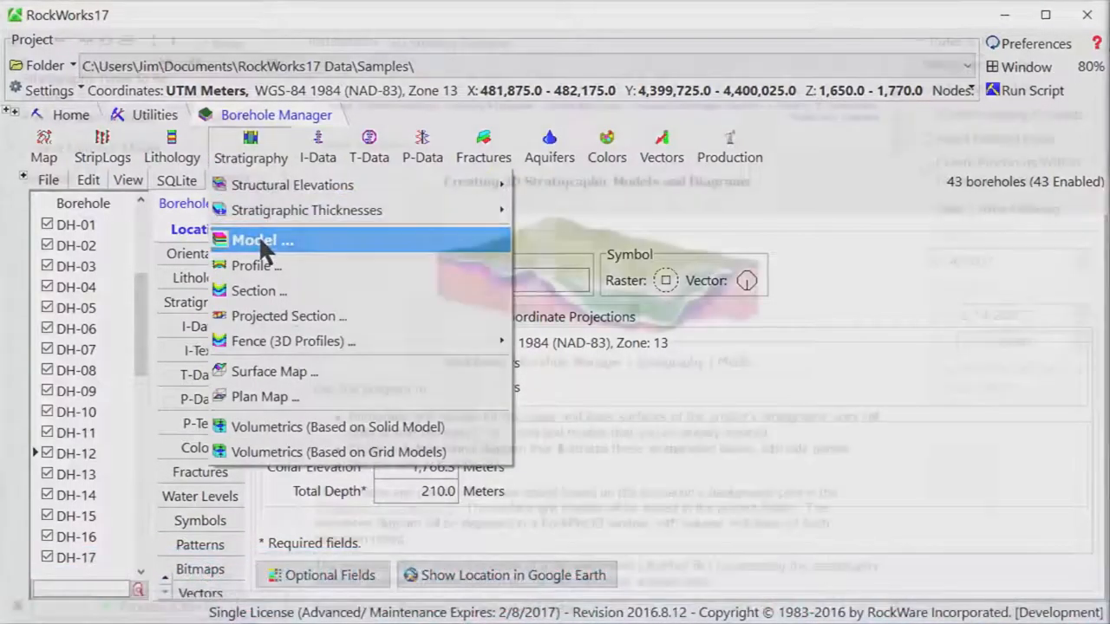
click(255, 240)
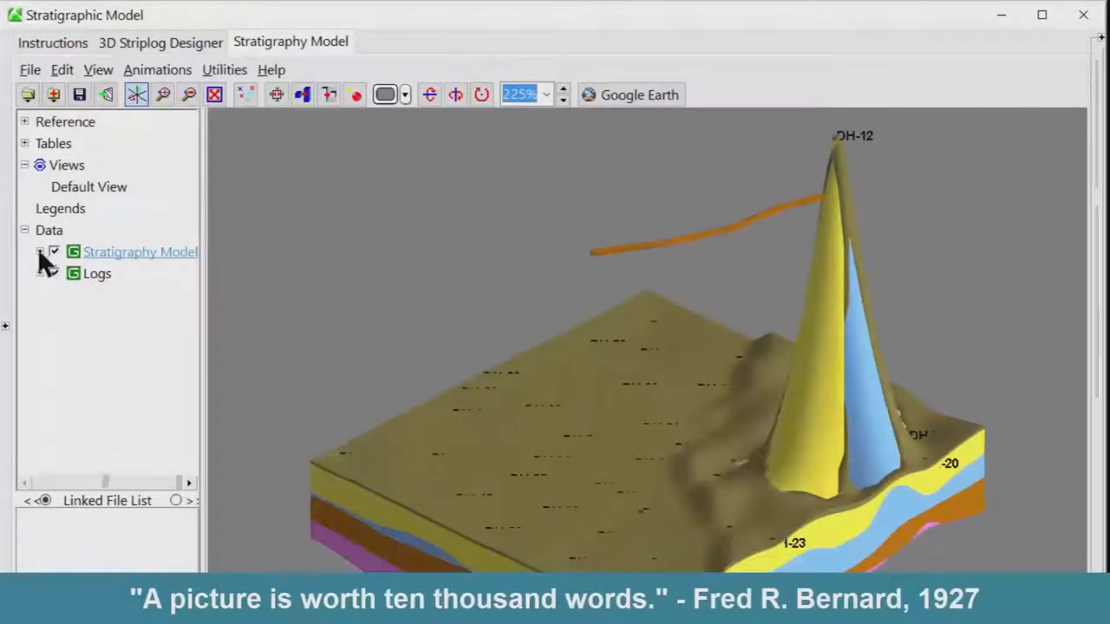
click(41, 252)
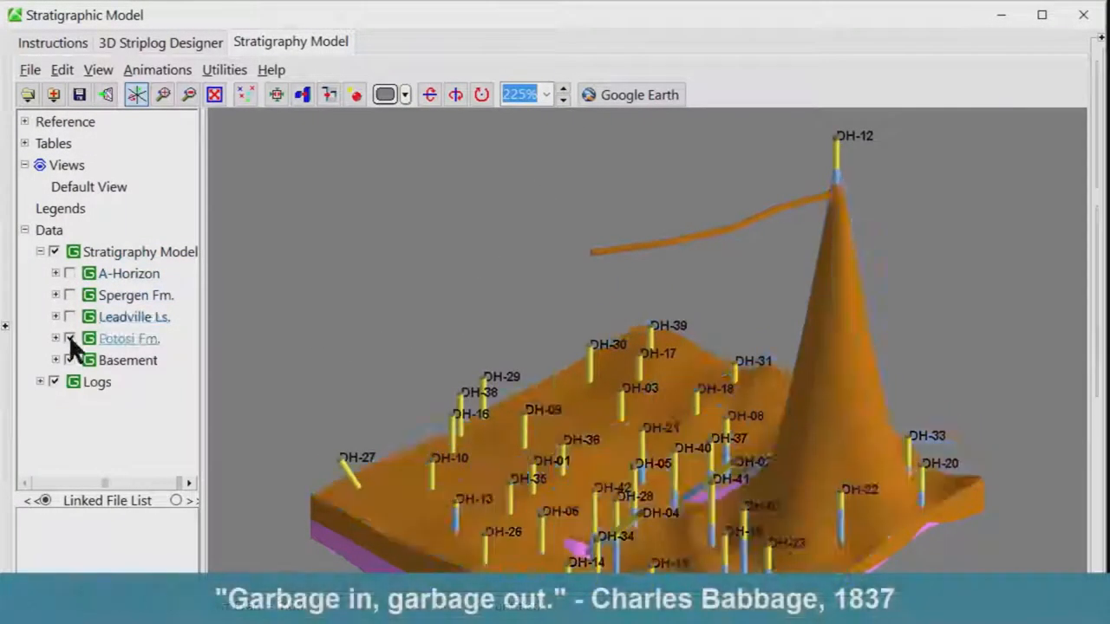
click(68, 338)
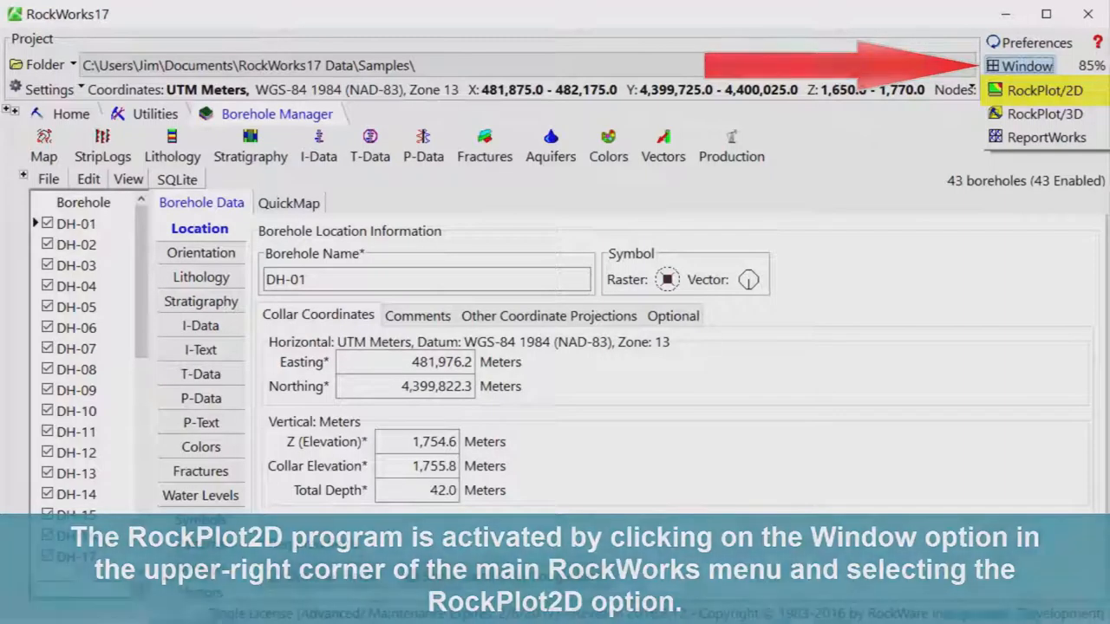
- Launch RockPlot2D from the Window menu and browse its File > Export formats
click(1044, 90)
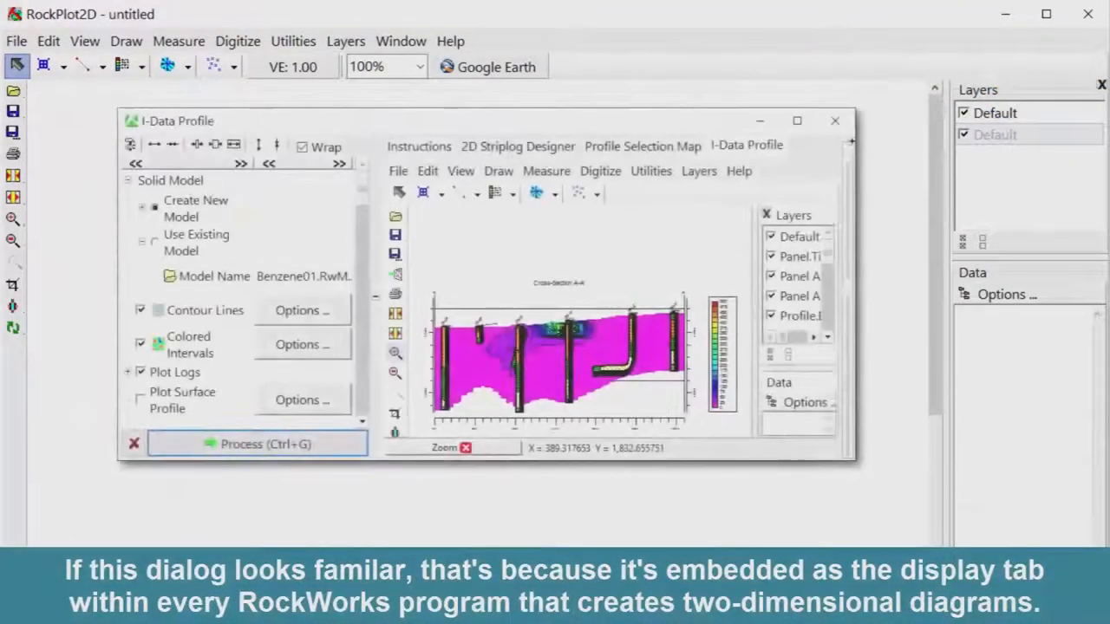
click(746, 145)
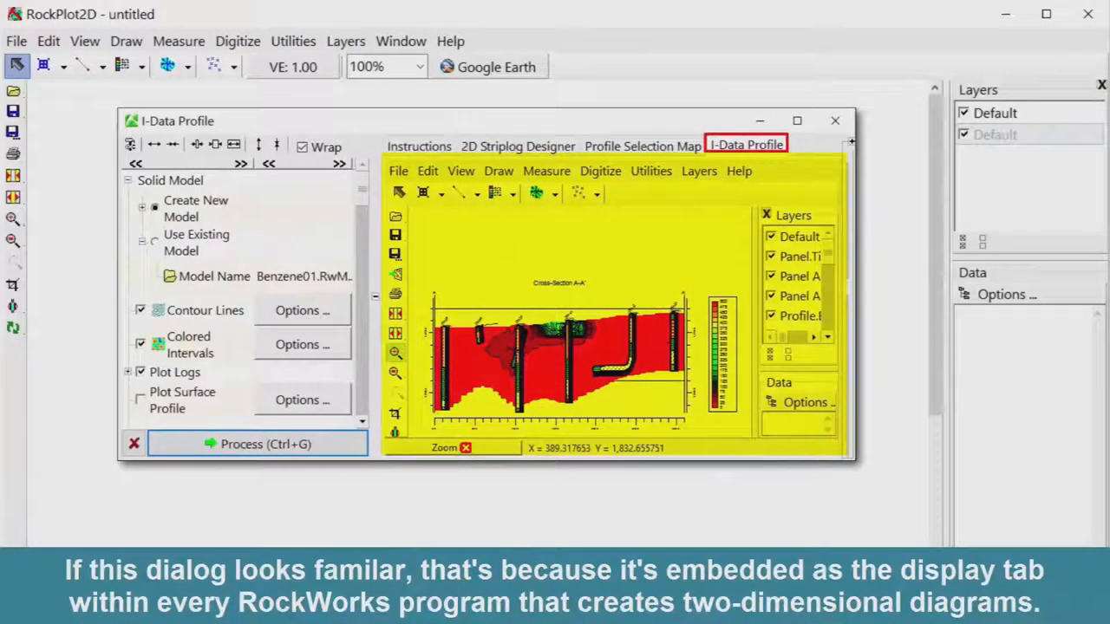
click(834, 120)
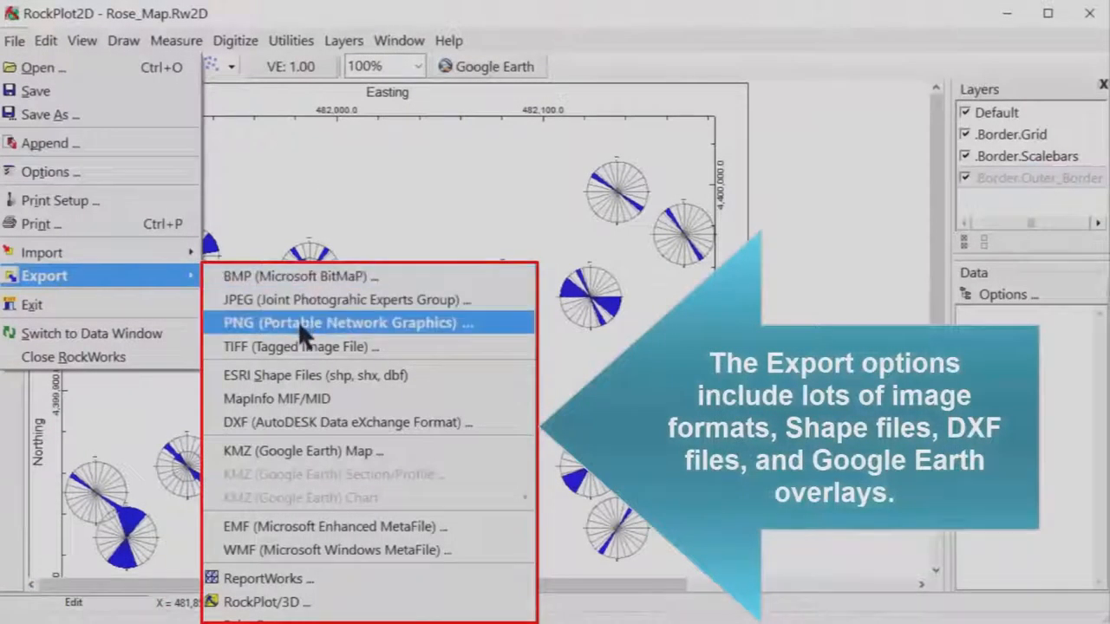
mouse_move(303, 450)
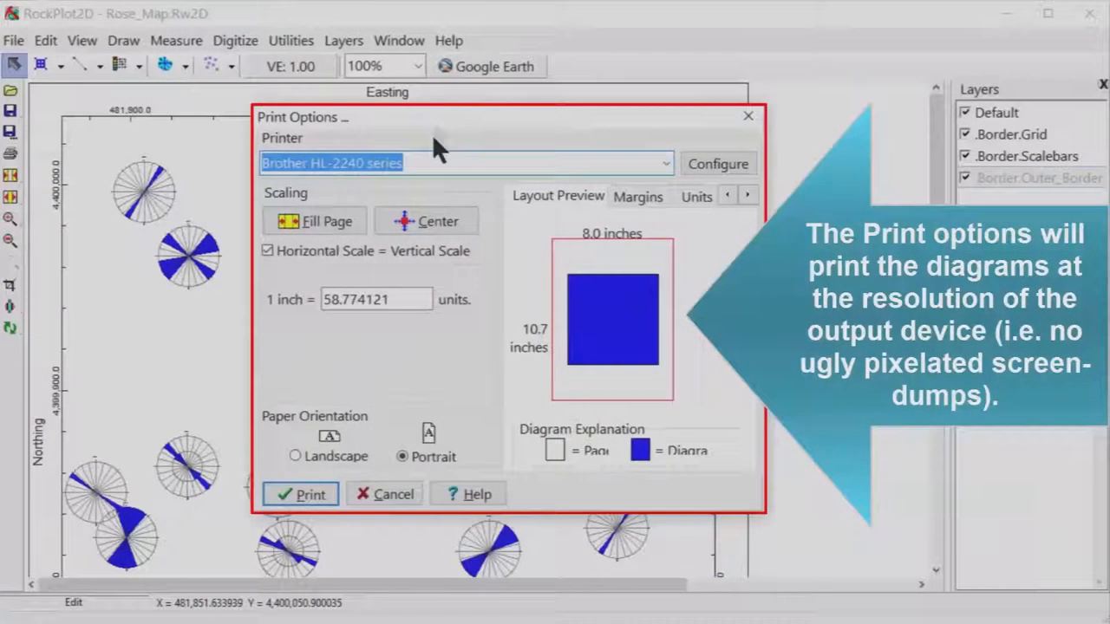
mouse_move(437, 295)
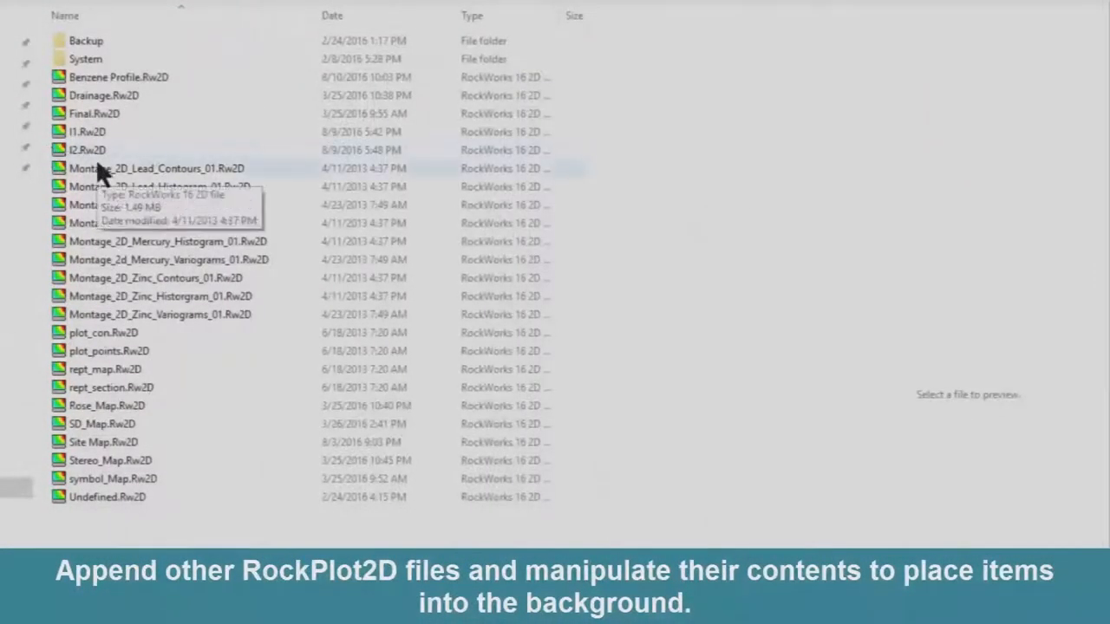
right_click(989, 198)
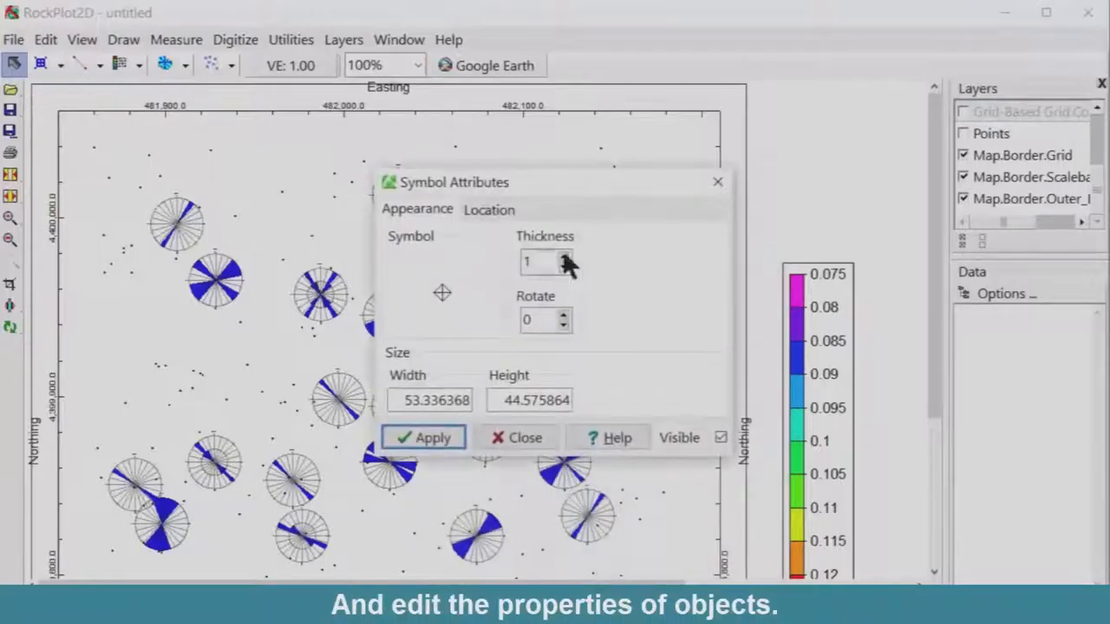
click(517, 436)
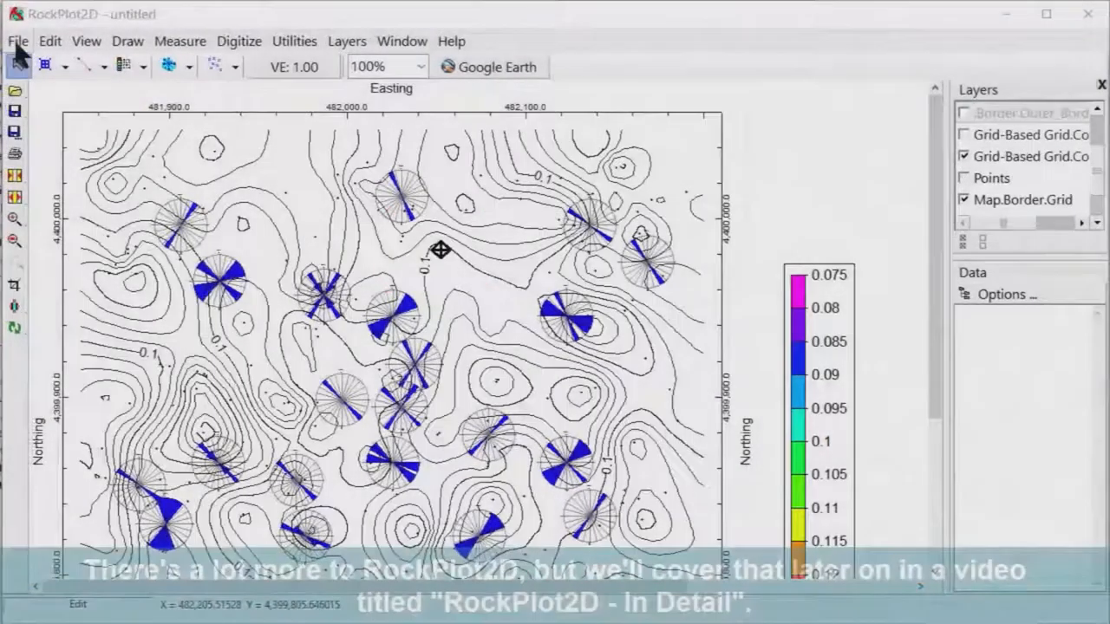
click(127, 41)
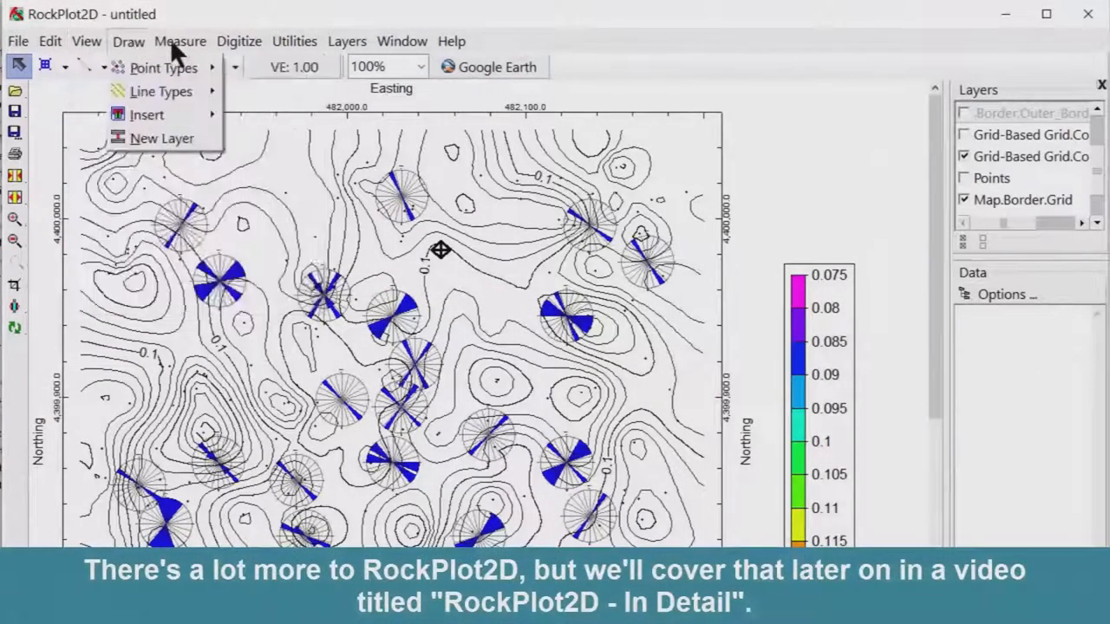
click(347, 40)
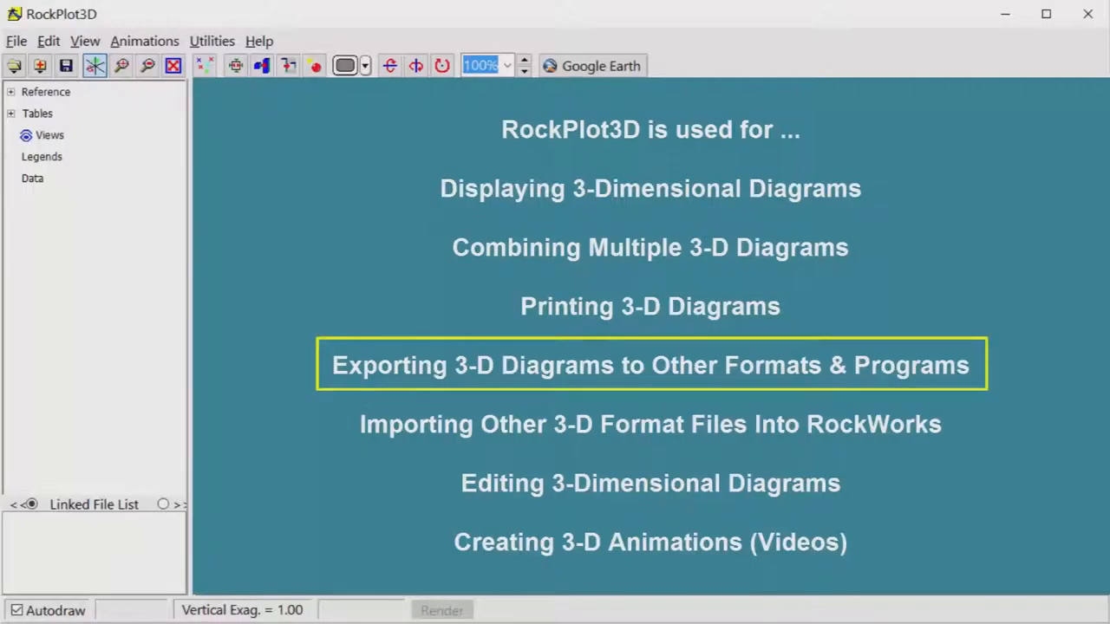
- Dismiss the RockPlot3D overview, leaving an empty 3D viewer window
click(650, 424)
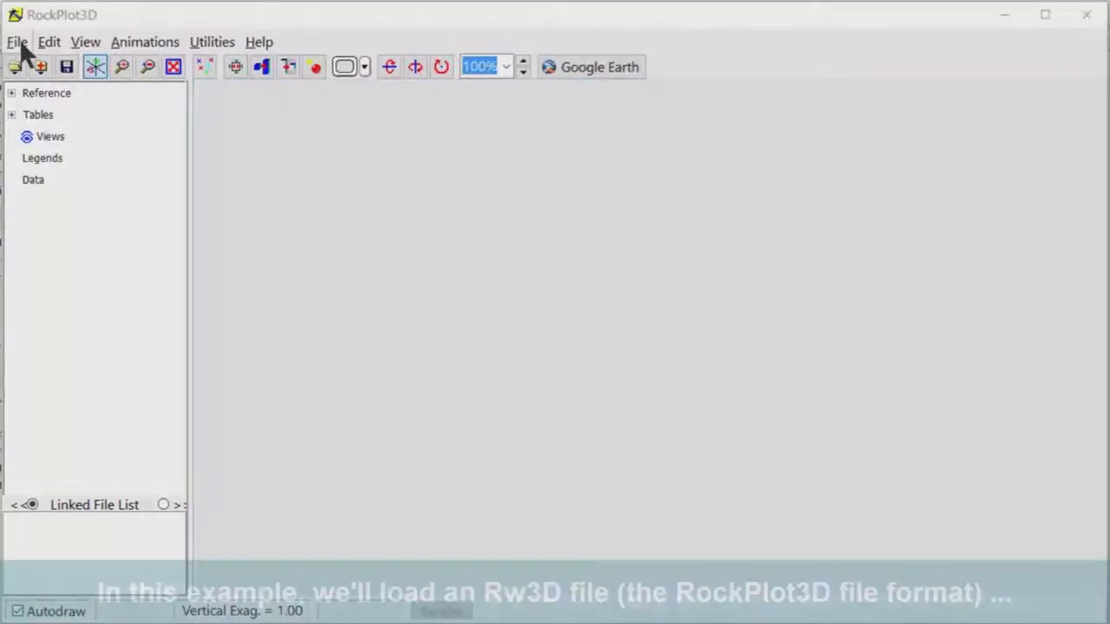
- Open the Rw3D Gamma scene and review export formats: bitmap, DXF, Shape, KMZ
click(16, 41)
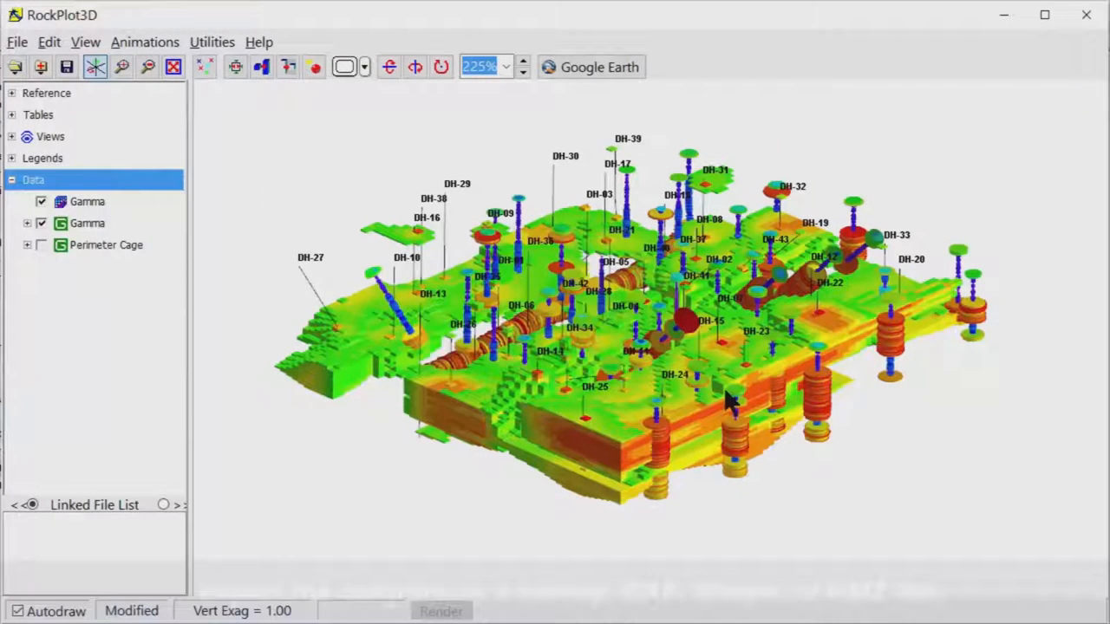
click(16, 41)
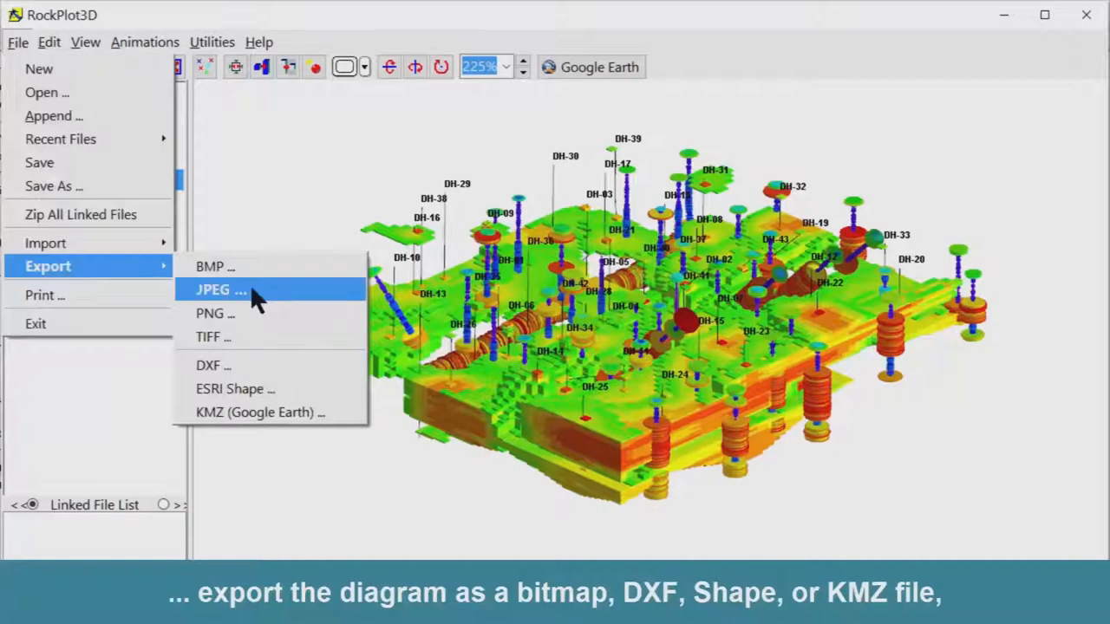
mouse_move(260, 388)
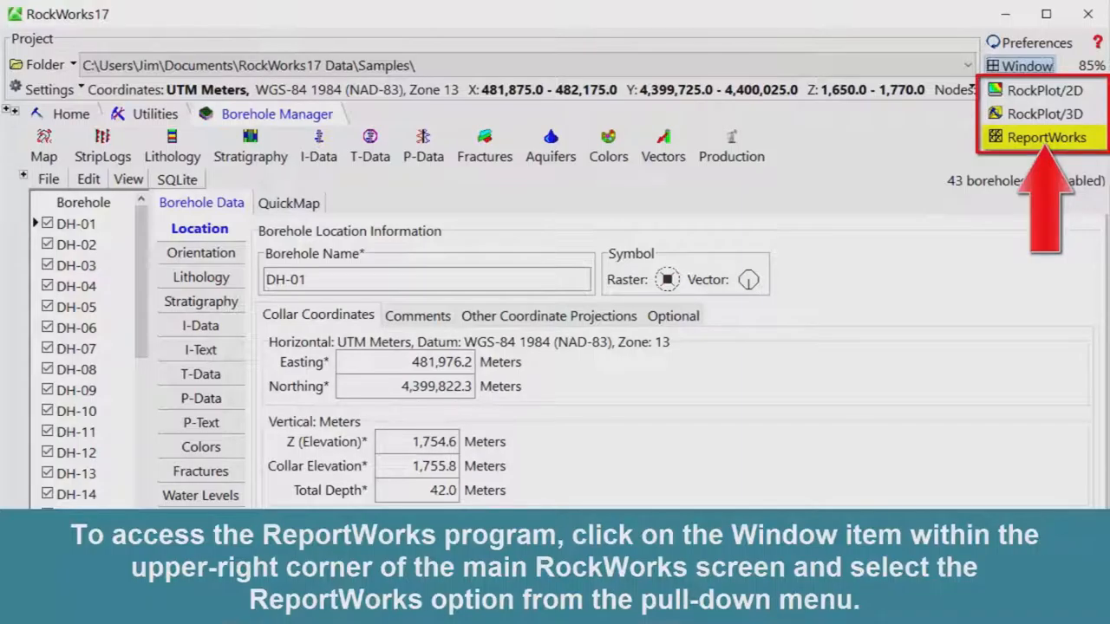
- Launch ReportWorks, set printer and paper in Page Setup, and open ReportWorks_Template_01.RwRpt
click(1045, 137)
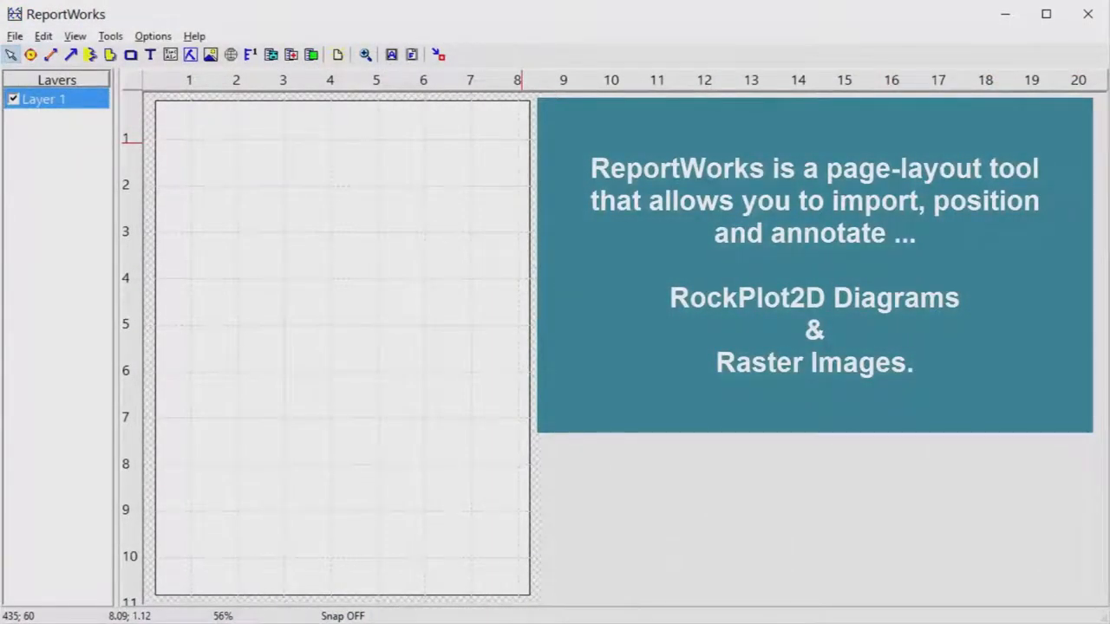
click(813, 296)
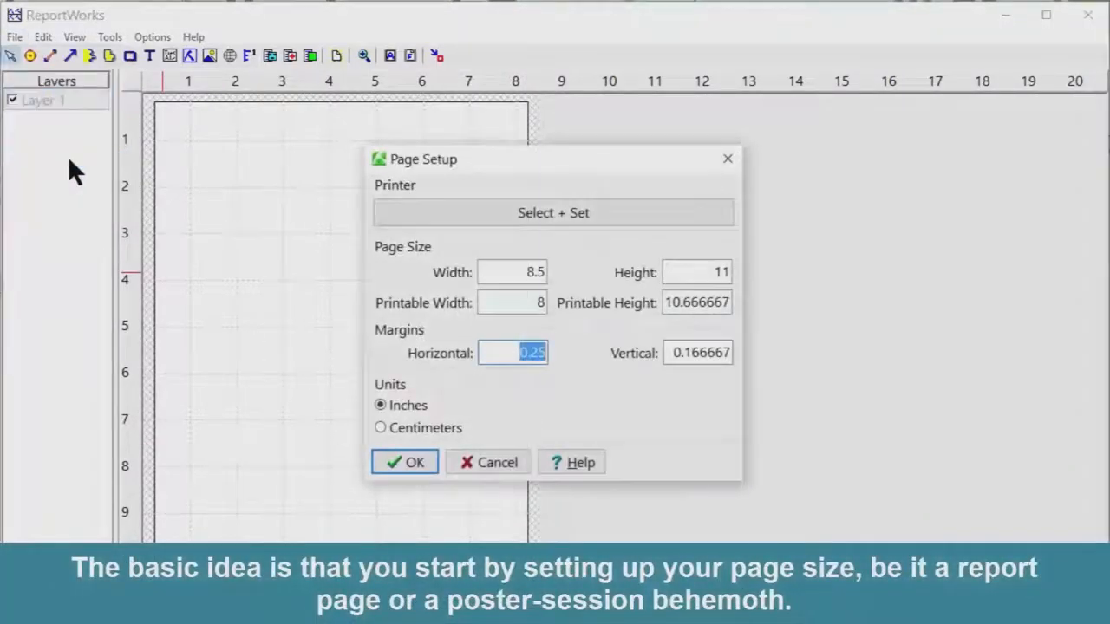
click(553, 213)
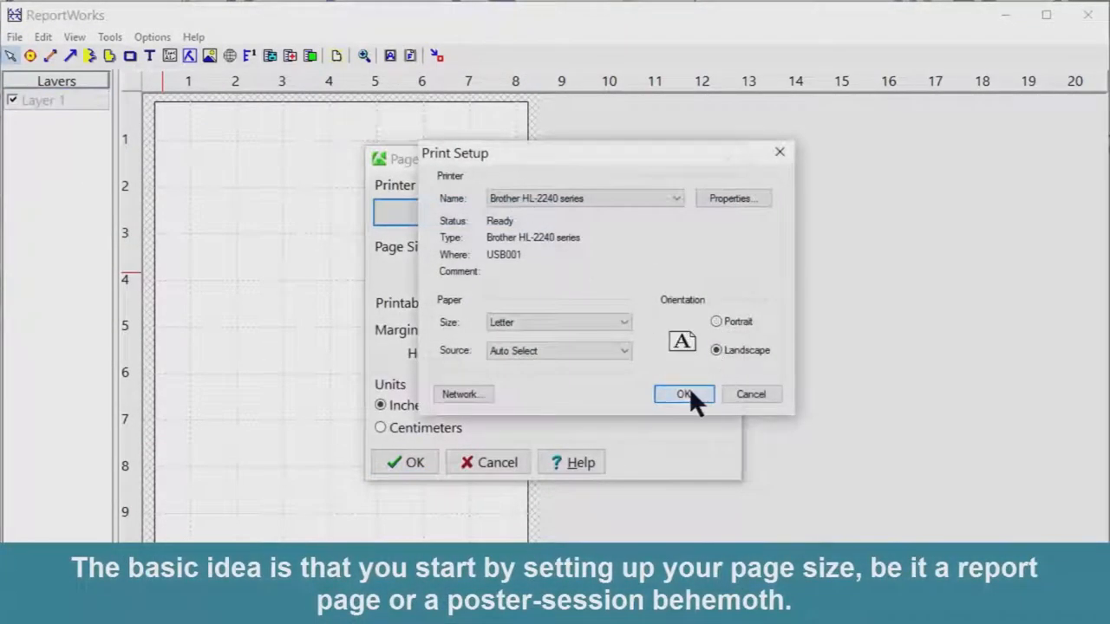
click(684, 393)
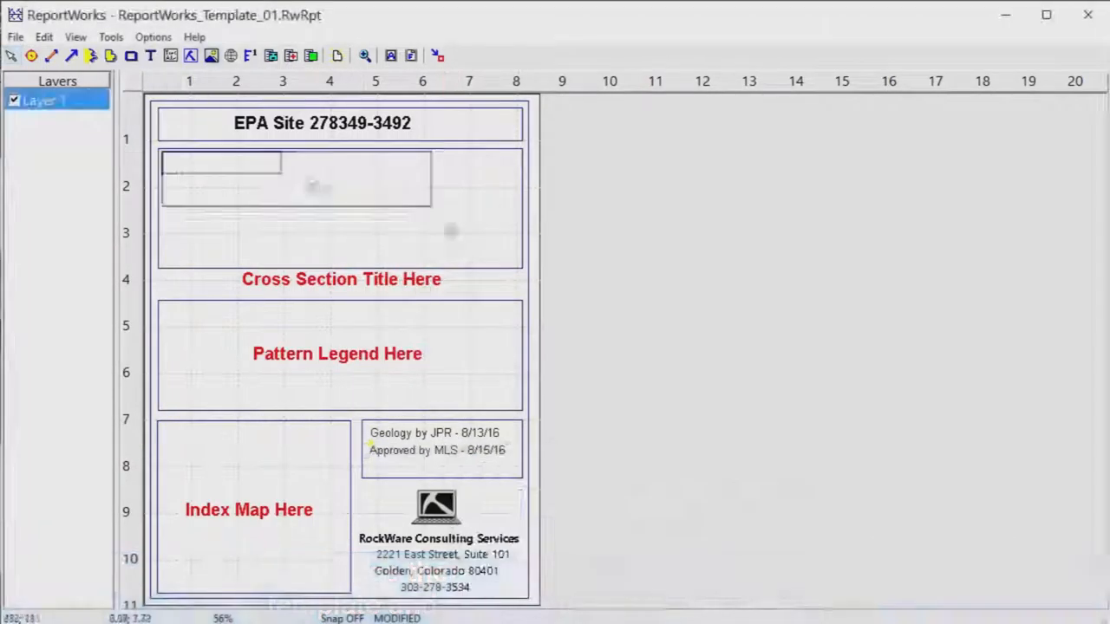
click(110, 36)
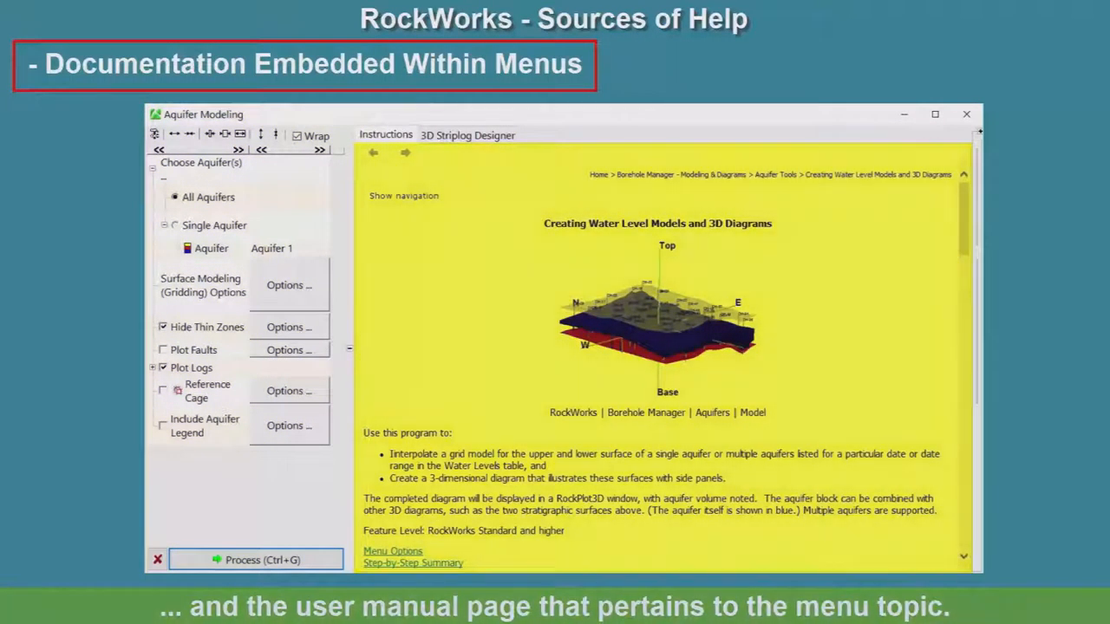
- Scroll through the embedded aquifer-modelling Instructions tab
scroll(down, 3)
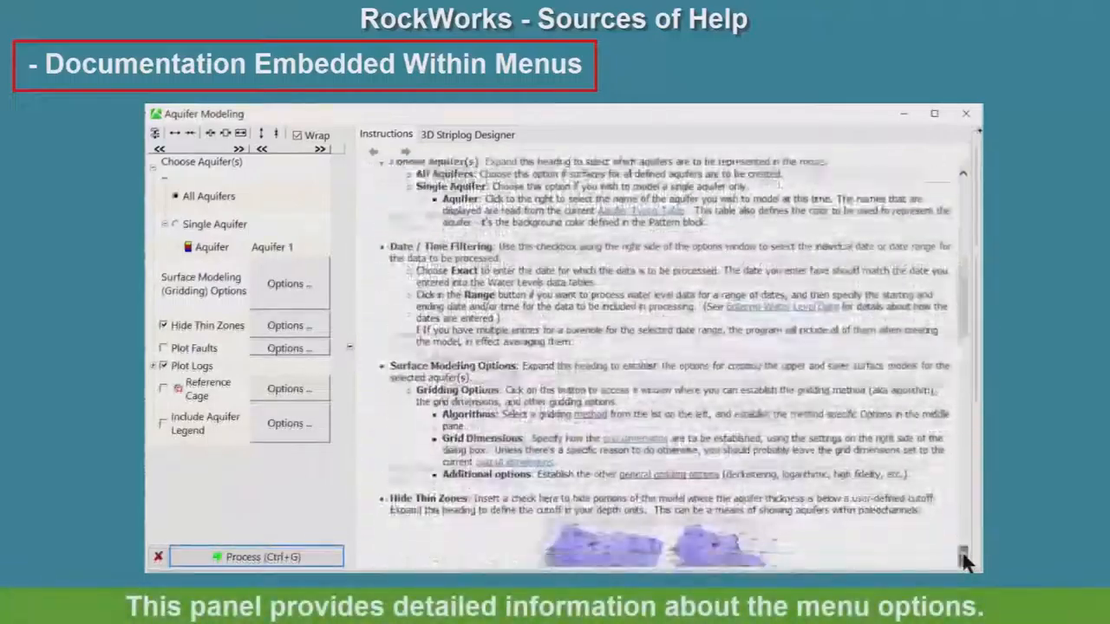
scroll(down, 3)
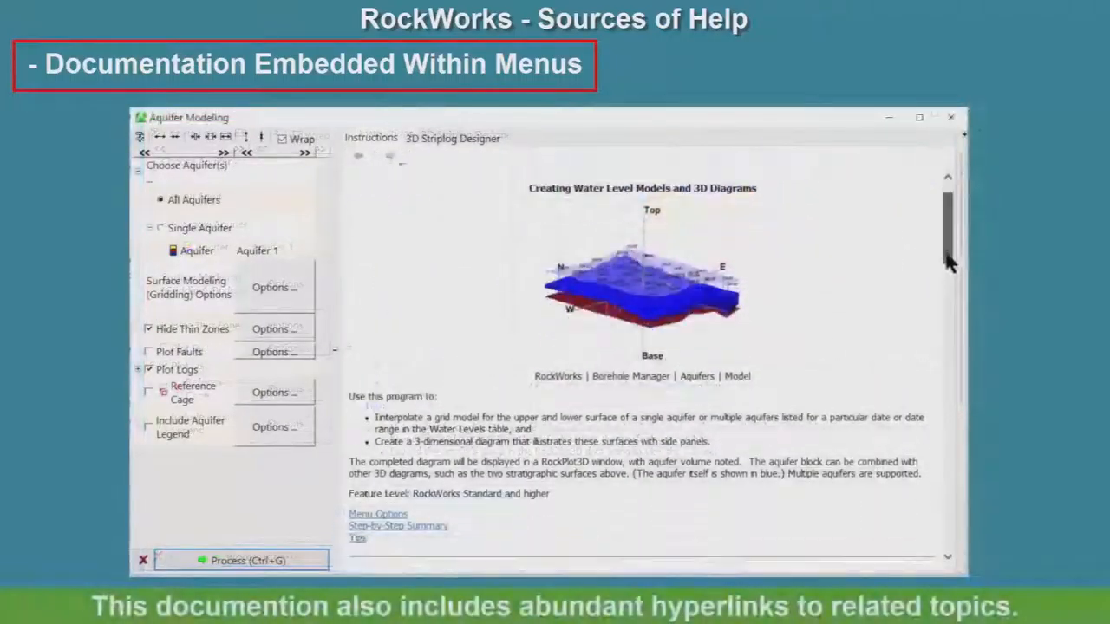
click(377, 514)
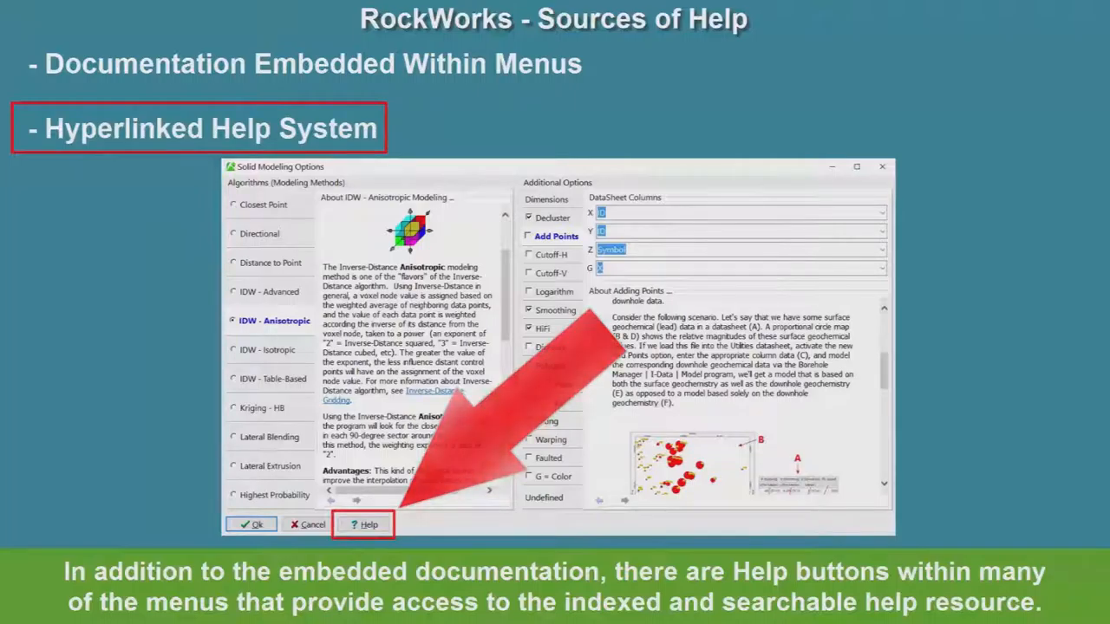
- Open the online help and expand Utilities Tools > Grid Model Tools topics
click(363, 525)
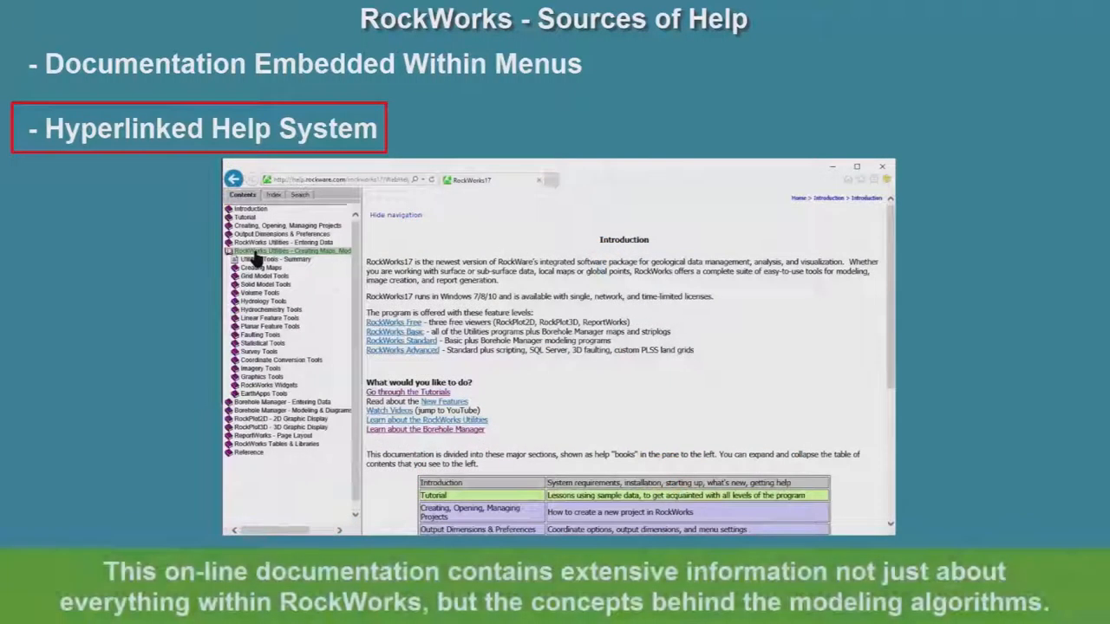
click(278, 259)
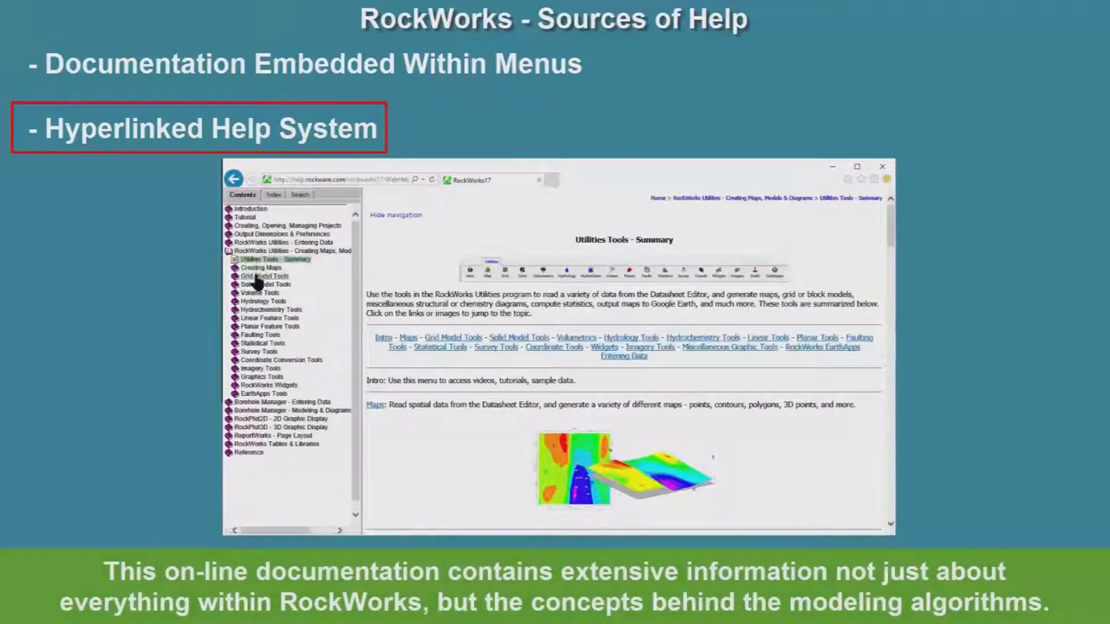
click(260, 275)
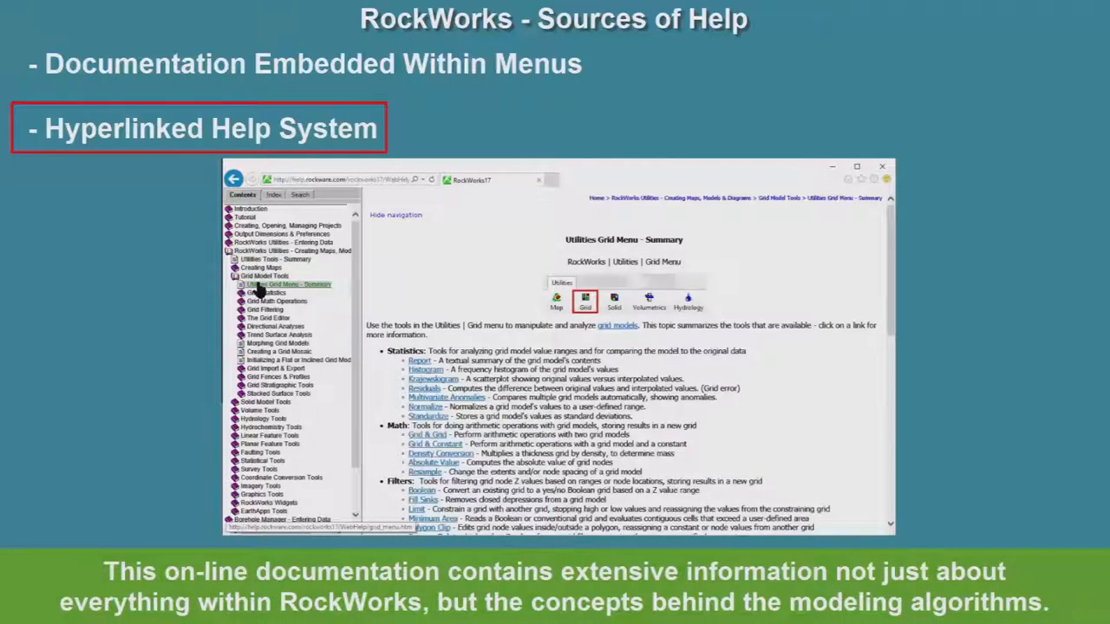
click(244, 326)
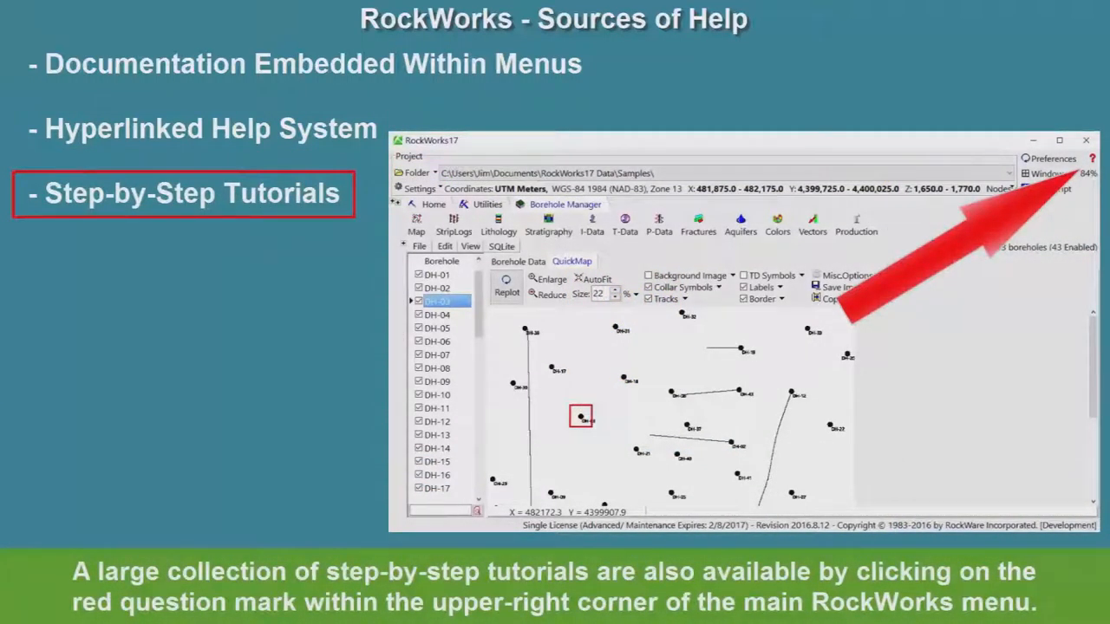
- Choose Tutorials from the red ? help icon and scroll through the Plot 3D Logs lesson
click(1091, 157)
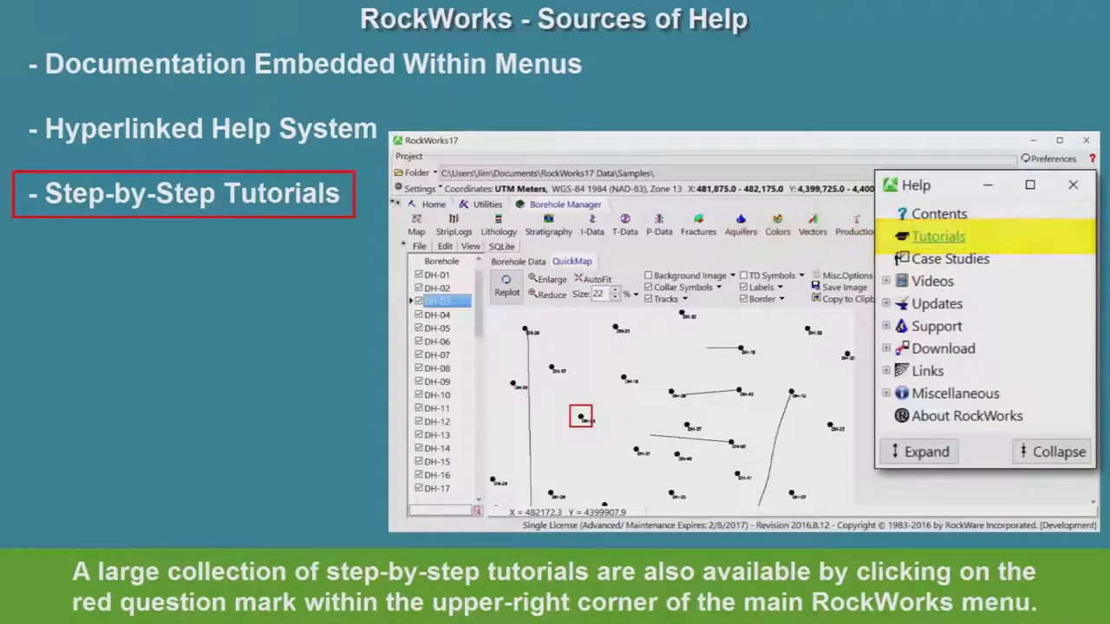
click(937, 236)
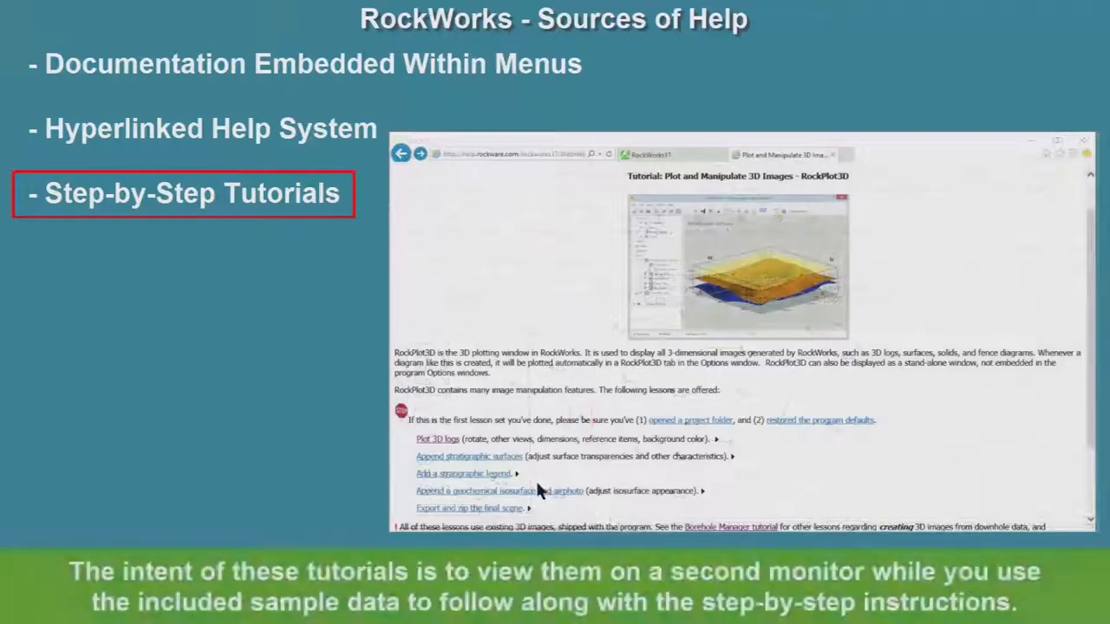
click(437, 438)
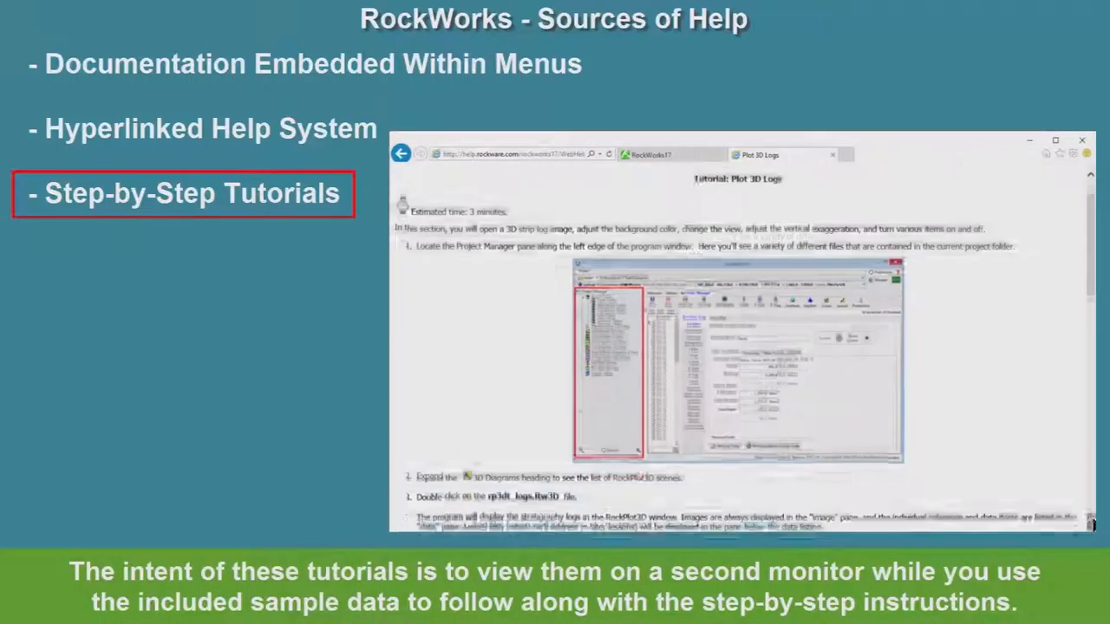
scroll(down, 3)
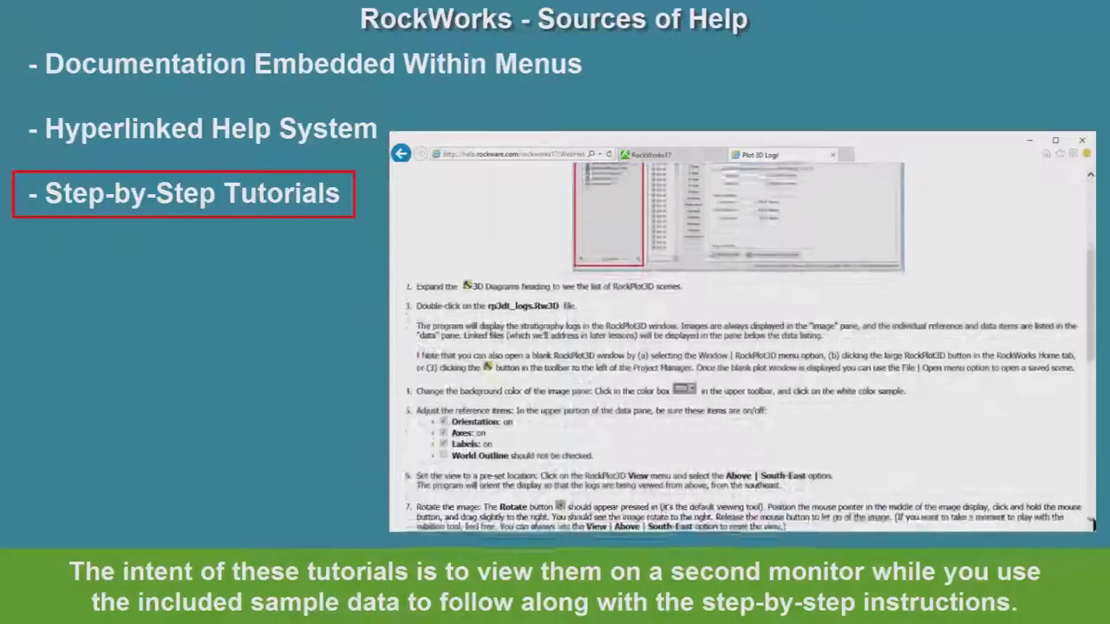
scroll(down, 3)
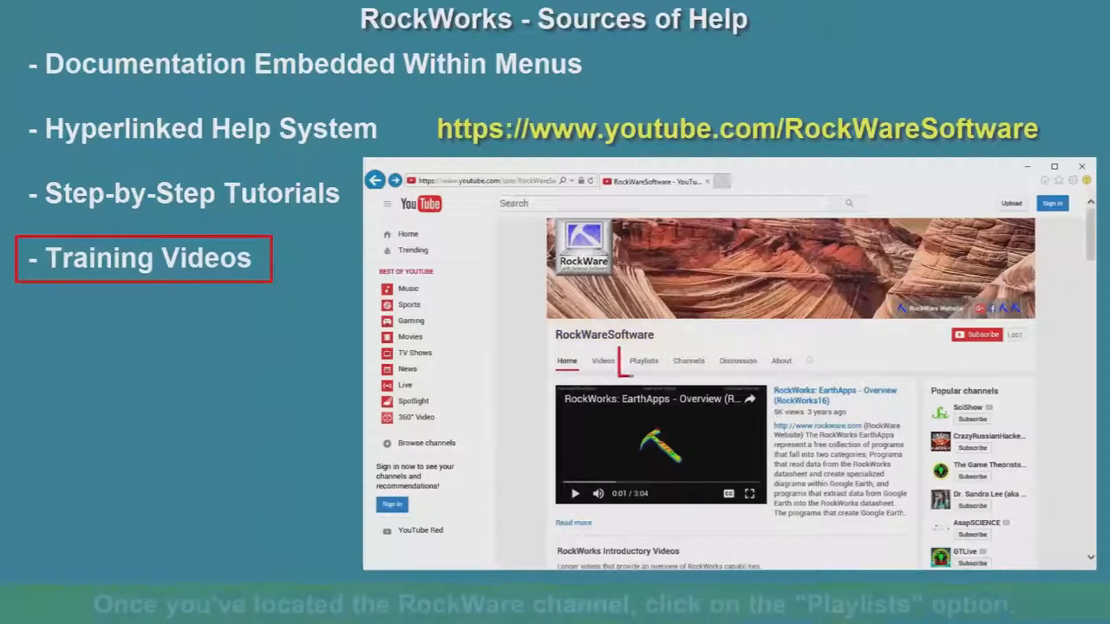
- Show RockWareSoftware's playlists, including the 34-video RockWorks 17 Hands-On Training Exercises
click(643, 361)
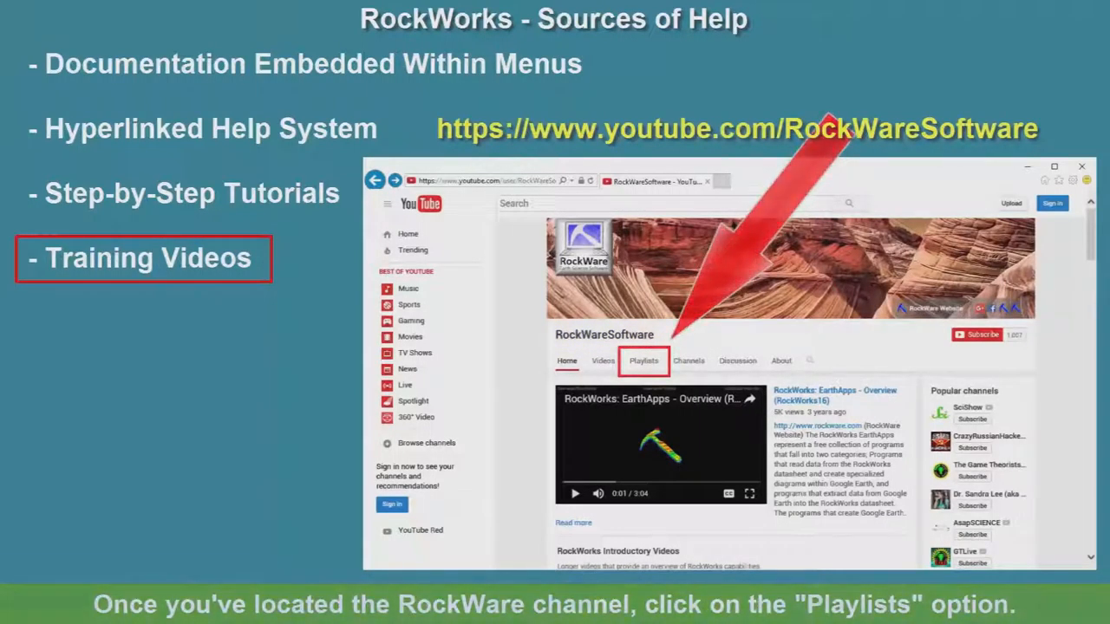
click(643, 360)
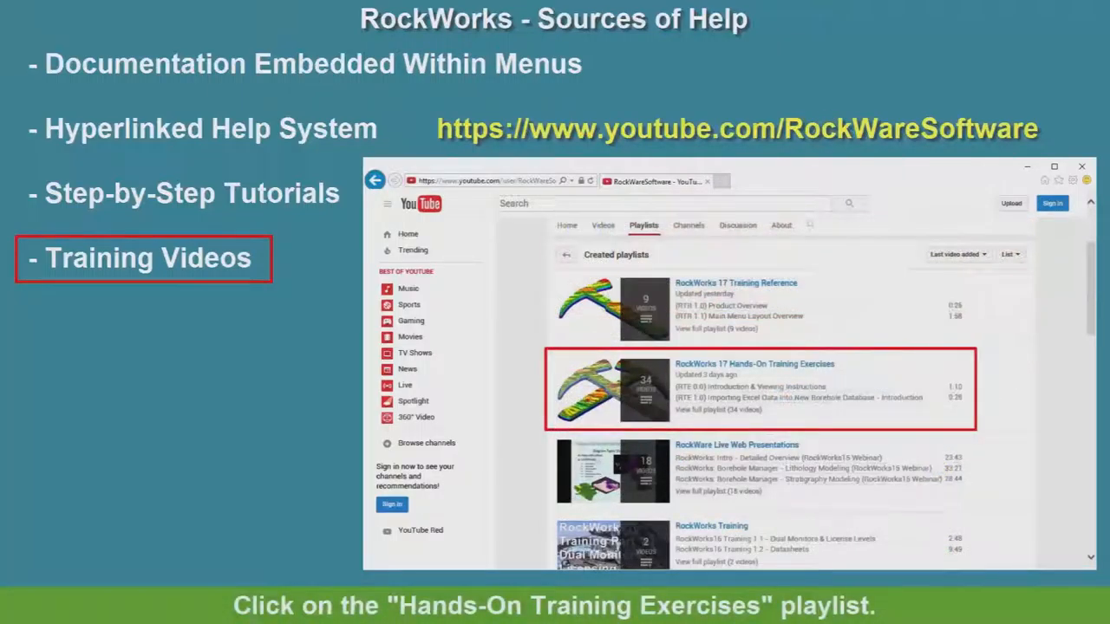